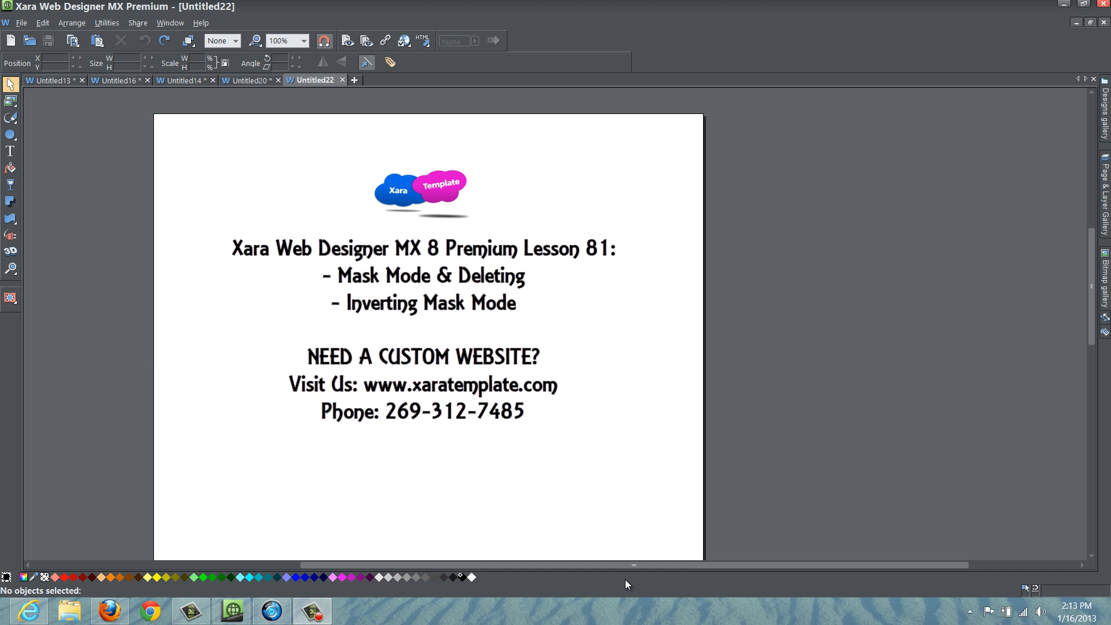
mouse_move(1090, 123)
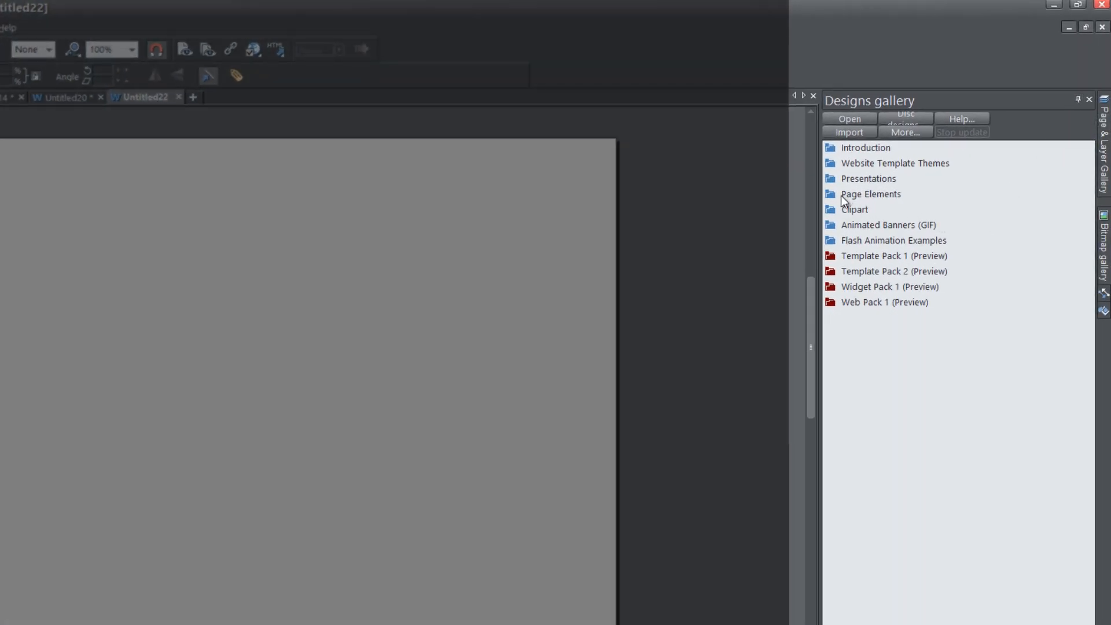
Step: Browse Page Elements > Photos > Landscape Photos down to the Woof beagle photo
click(870, 194)
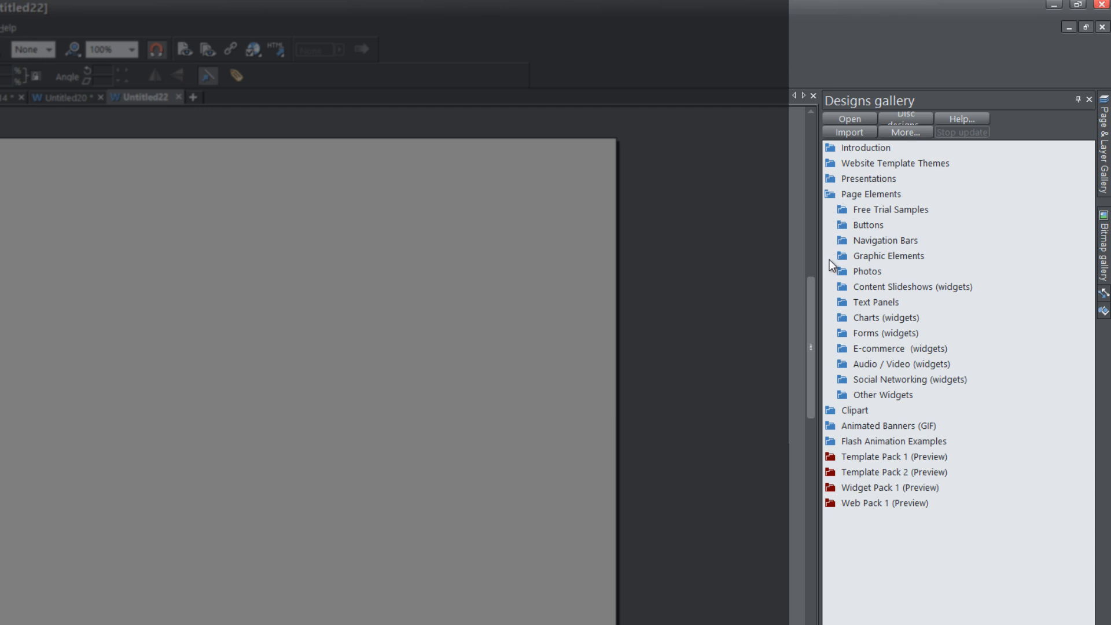
click(840, 271)
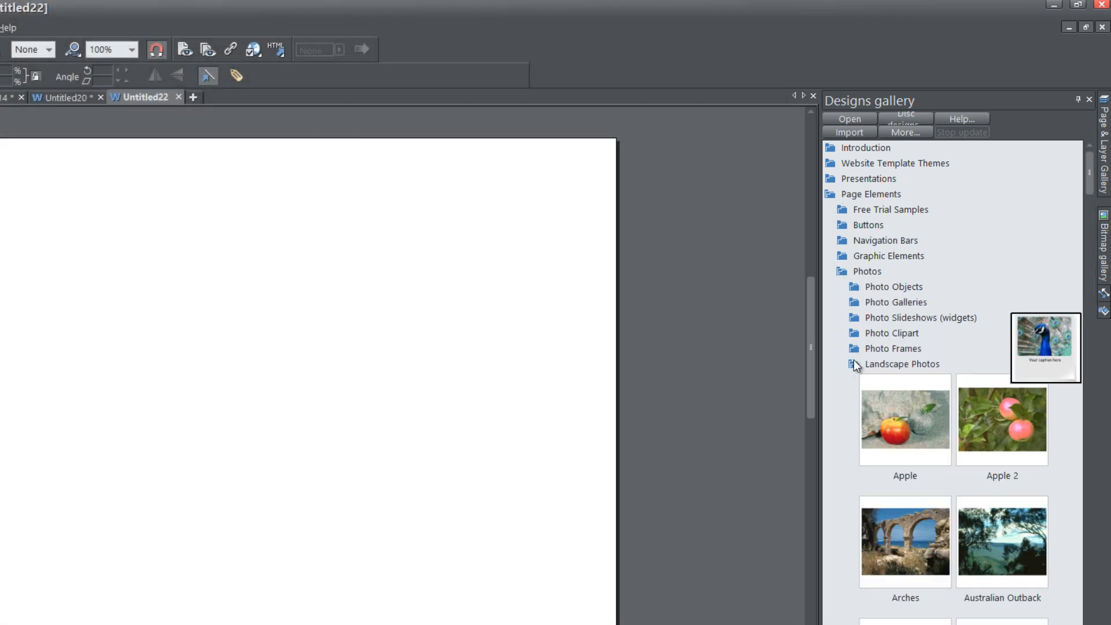
mouse_move(871, 372)
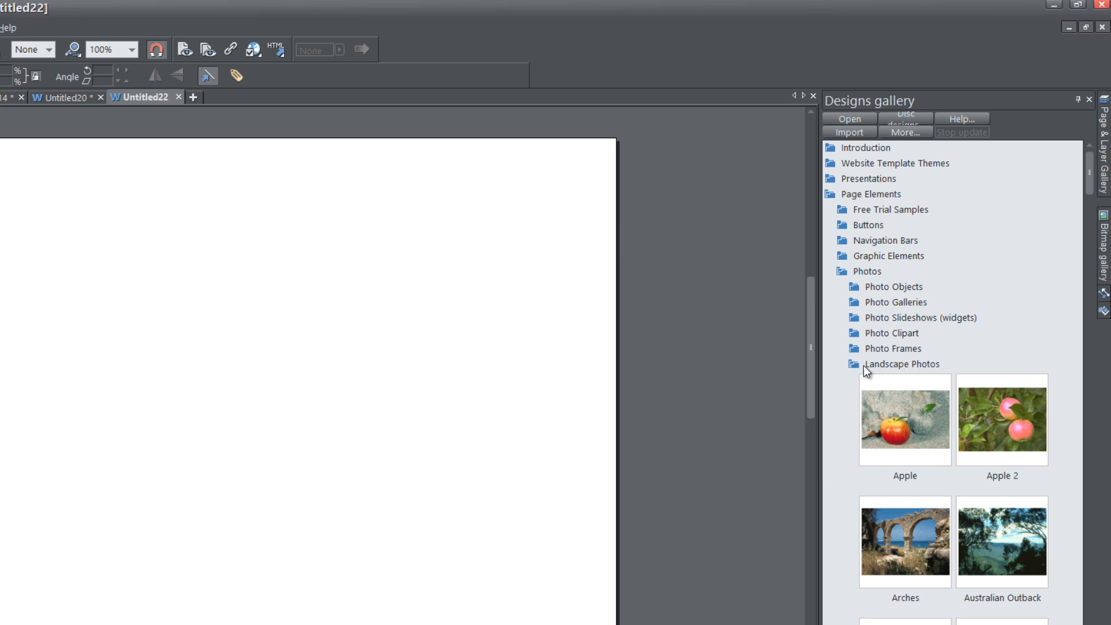
mouse_move(1013, 409)
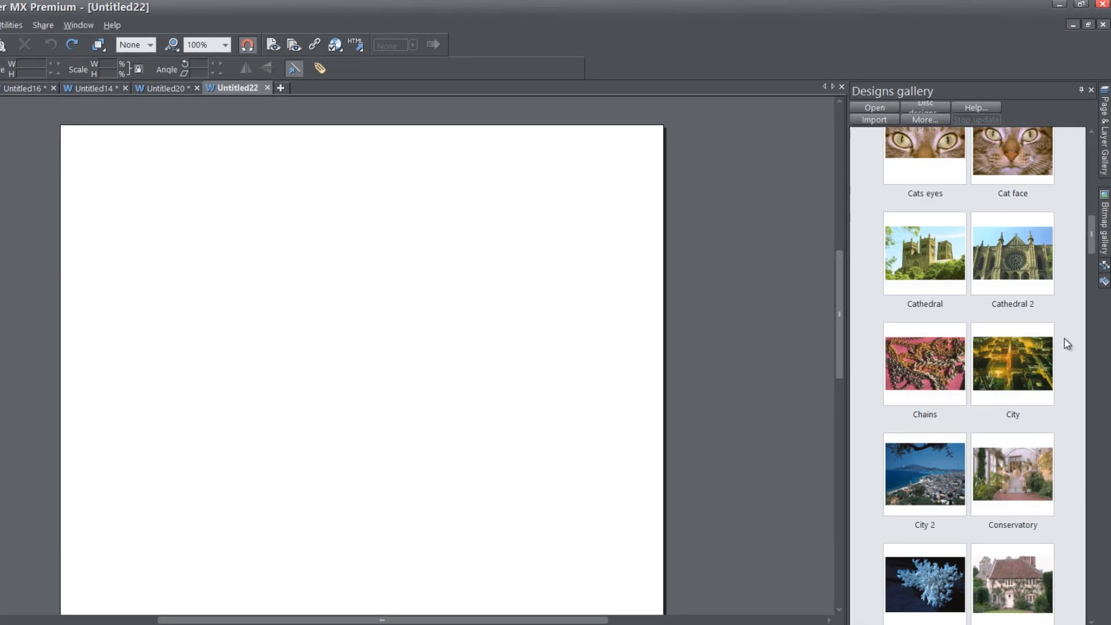
scroll(down, 3)
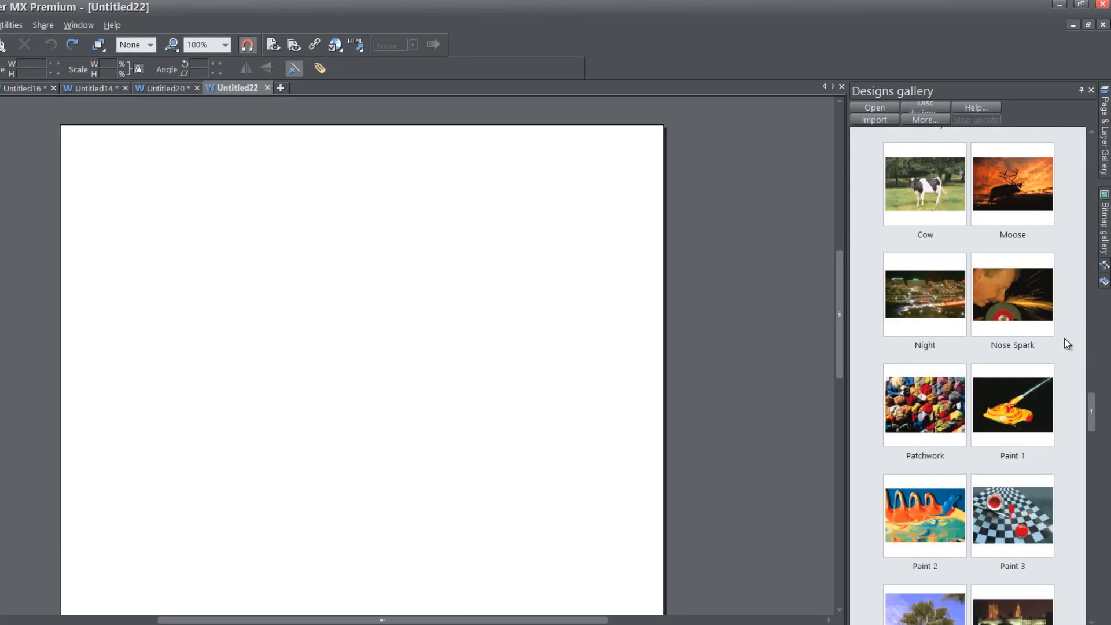
scroll(down, 3)
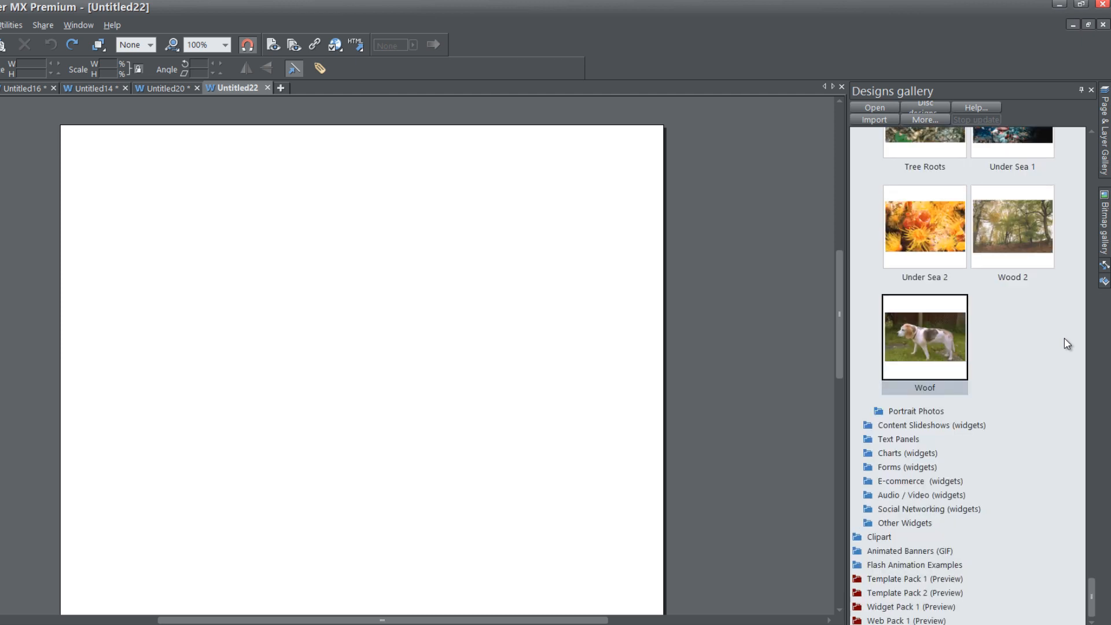
mouse_move(338, 353)
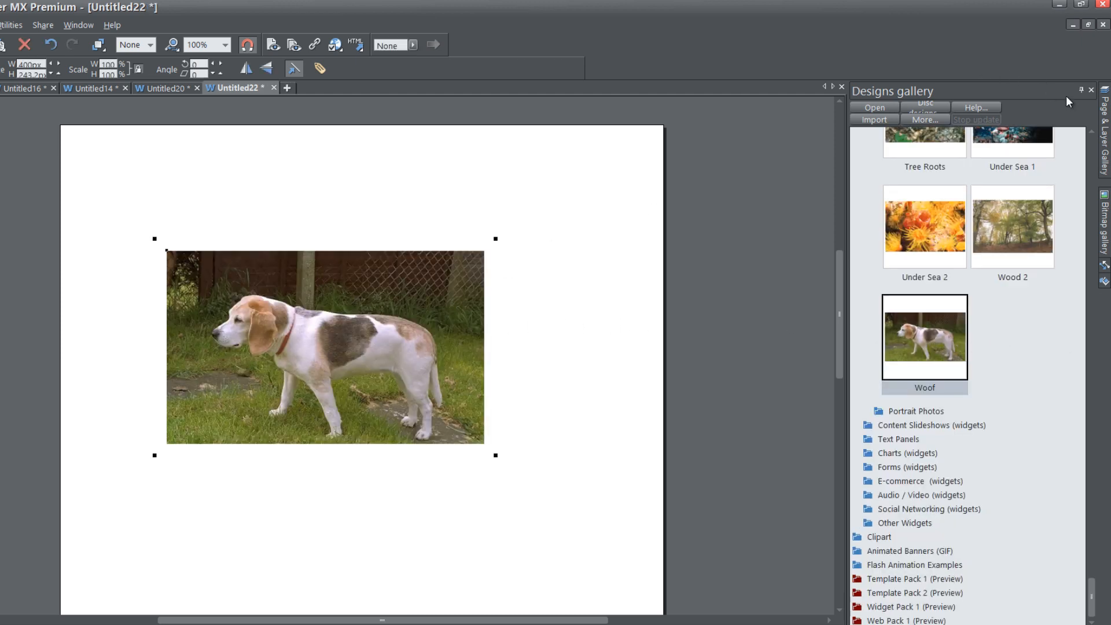
Step: Close the Designs gallery, leaving the Woof photo enlarged to page width
click(1090, 90)
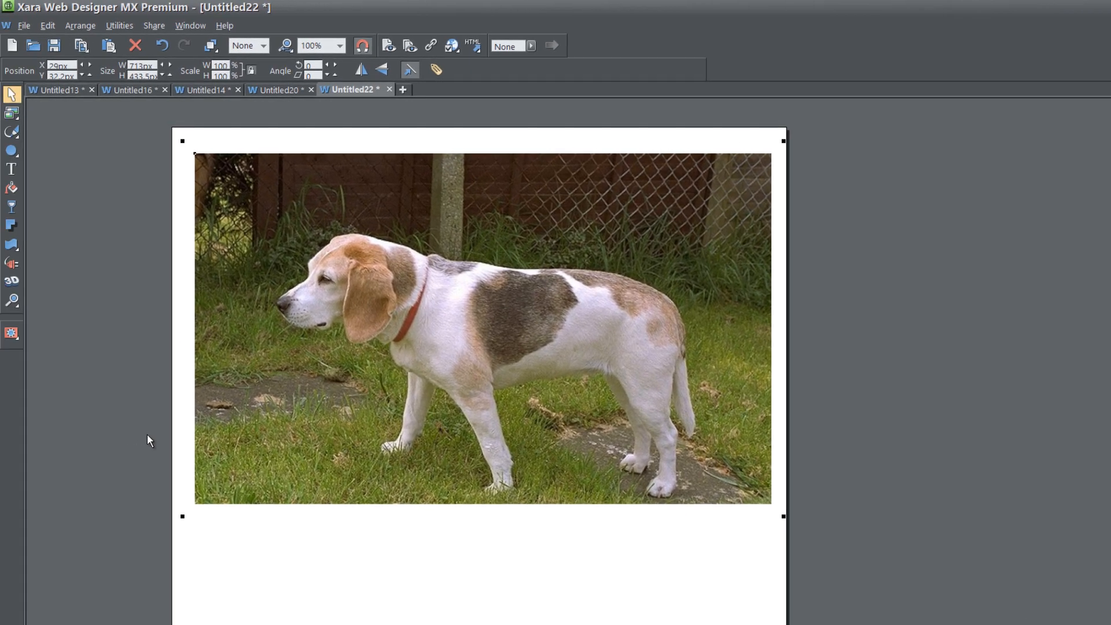
mouse_move(98, 402)
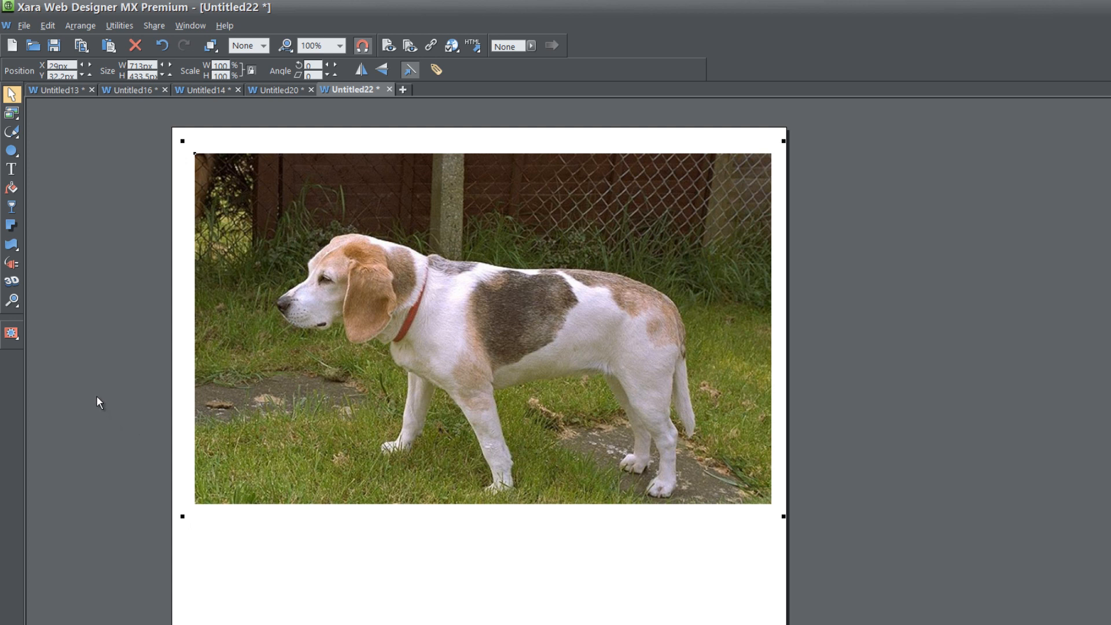
Step: Switch to the Mask Painter so a 25% red mask covers the photo
click(10, 333)
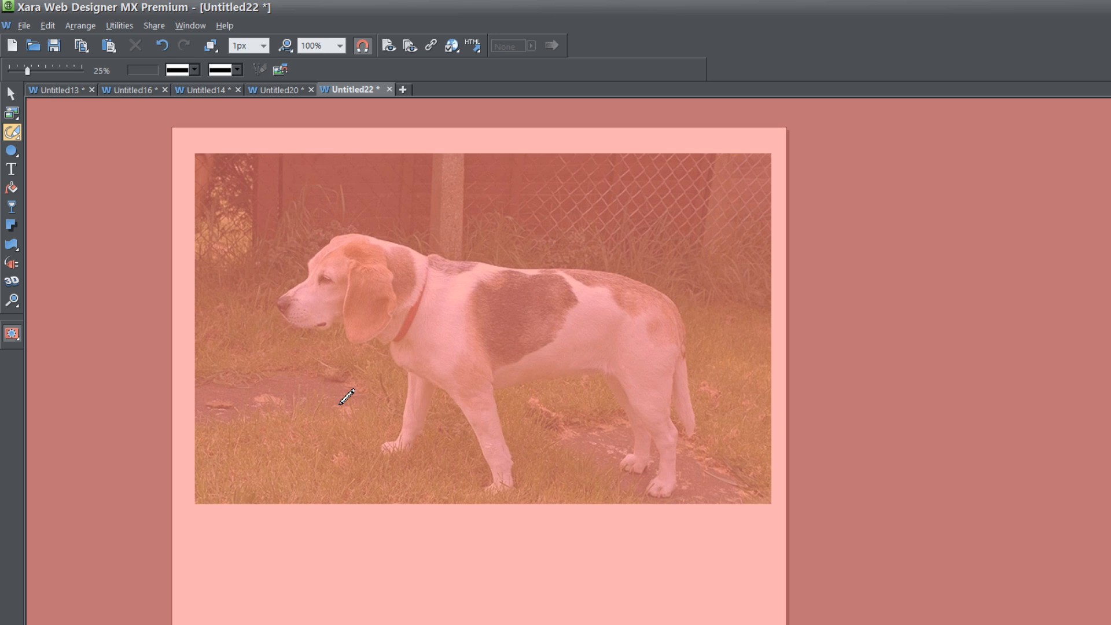
mouse_move(41, 177)
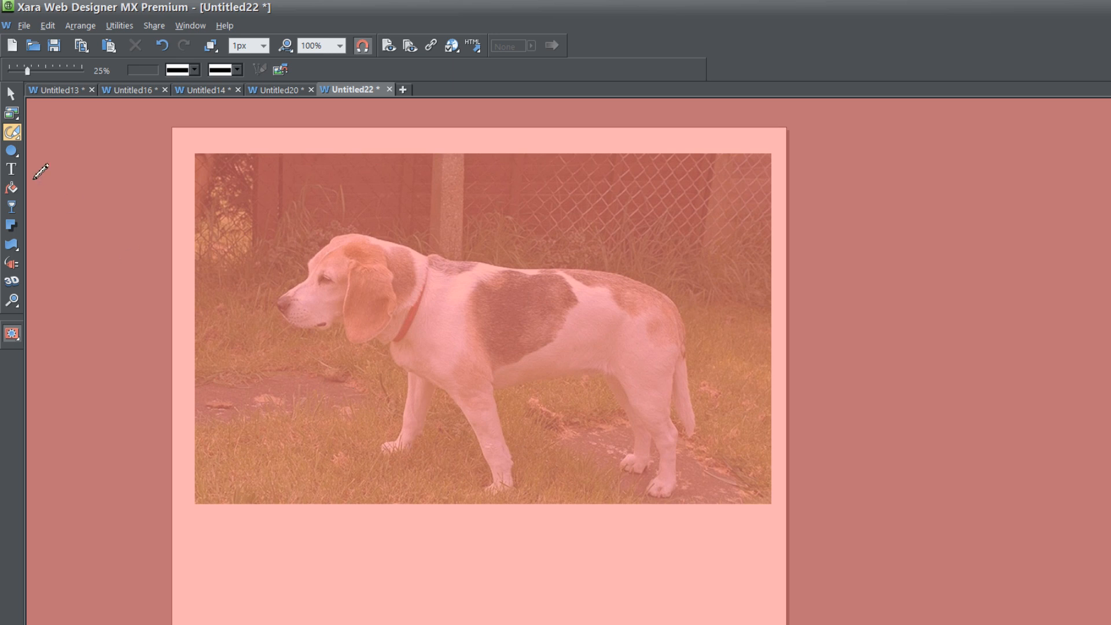
Step: Draw an ellipse-tool circle around the dog's head to clear the mask there
click(11, 151)
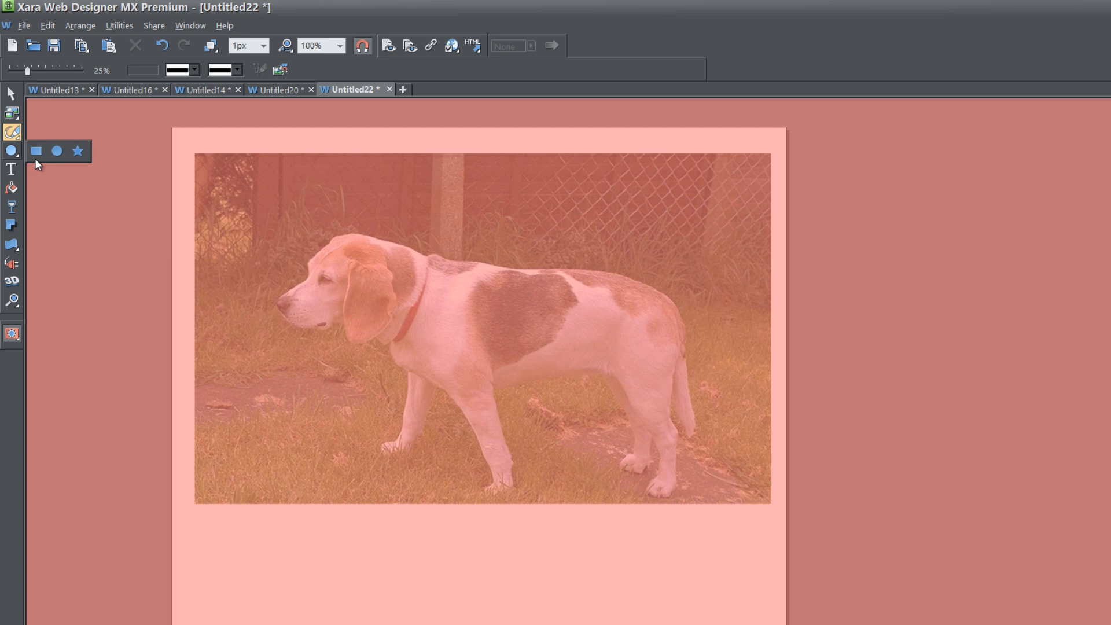
mouse_move(57, 154)
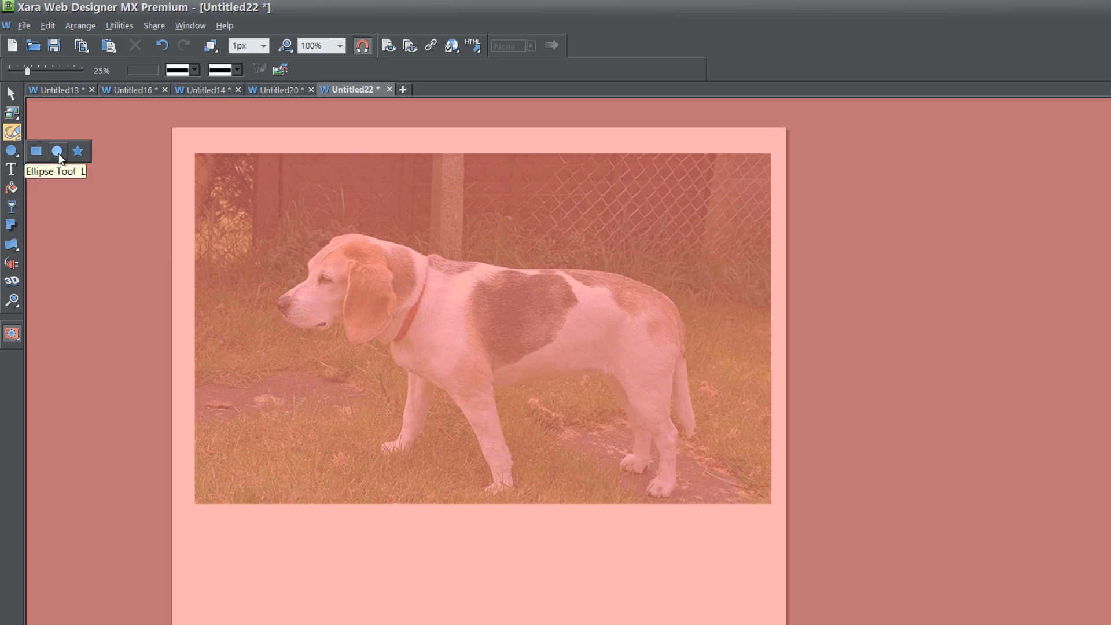
click(56, 153)
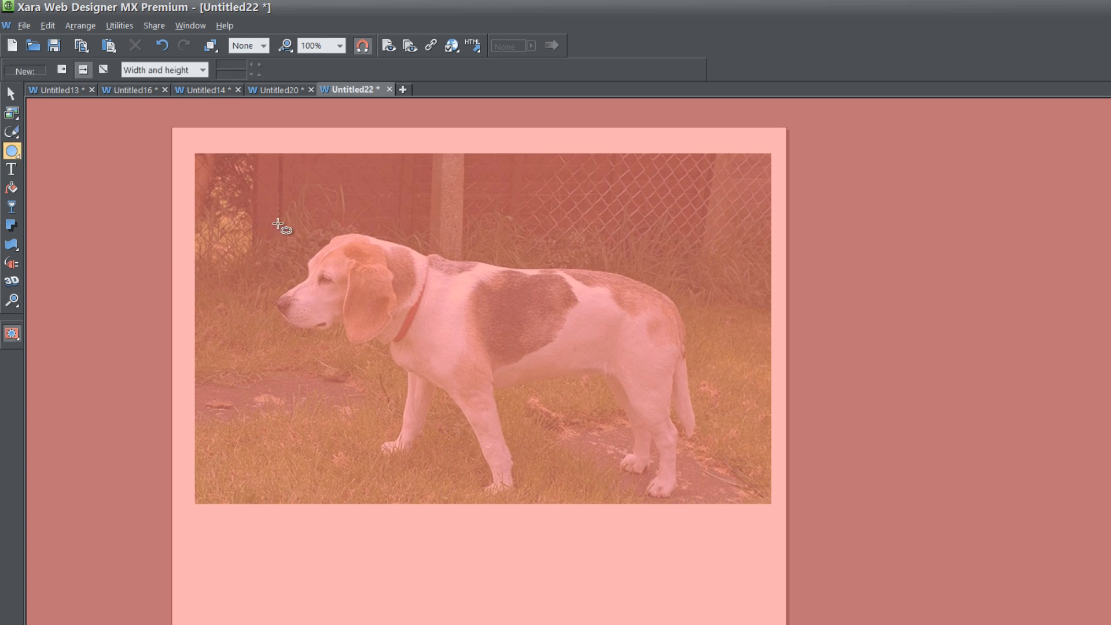
drag(277, 225, 411, 368)
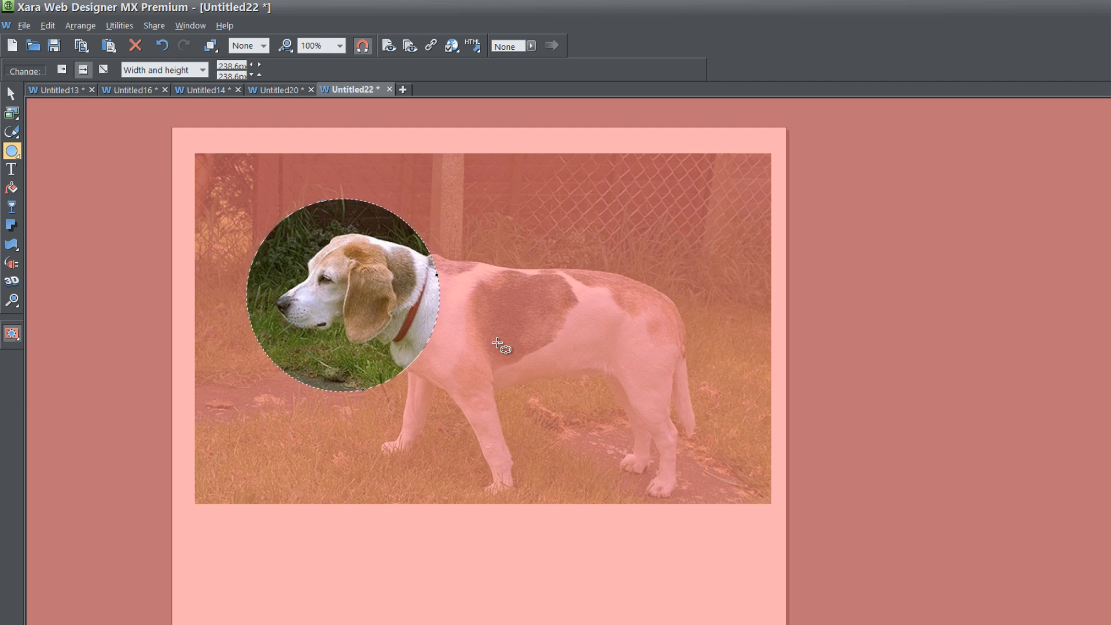
mouse_move(366, 295)
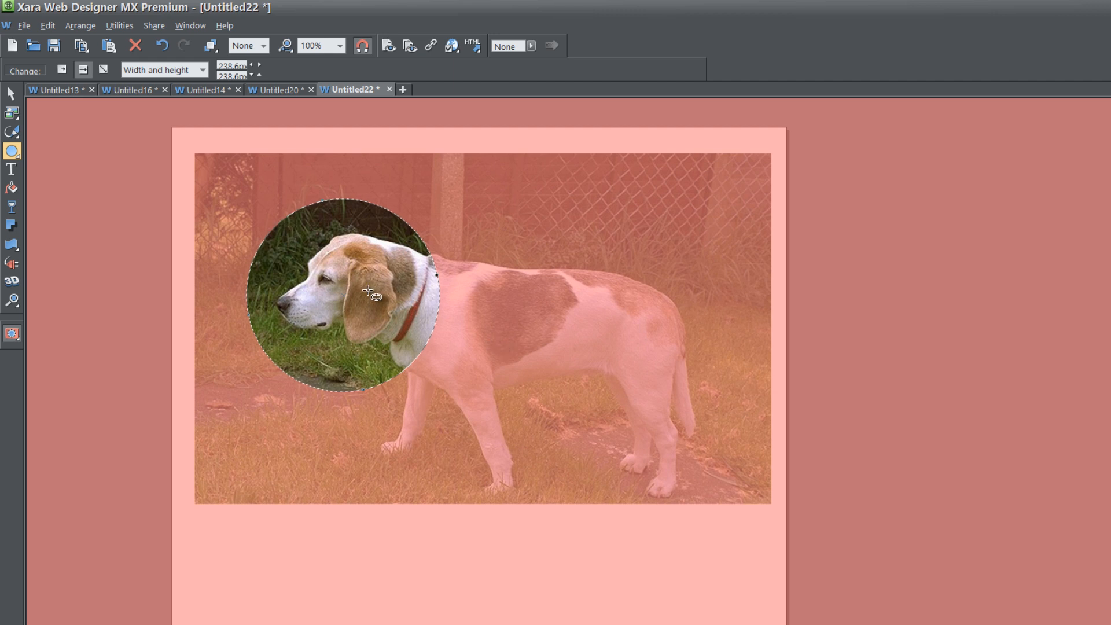
mouse_move(275, 319)
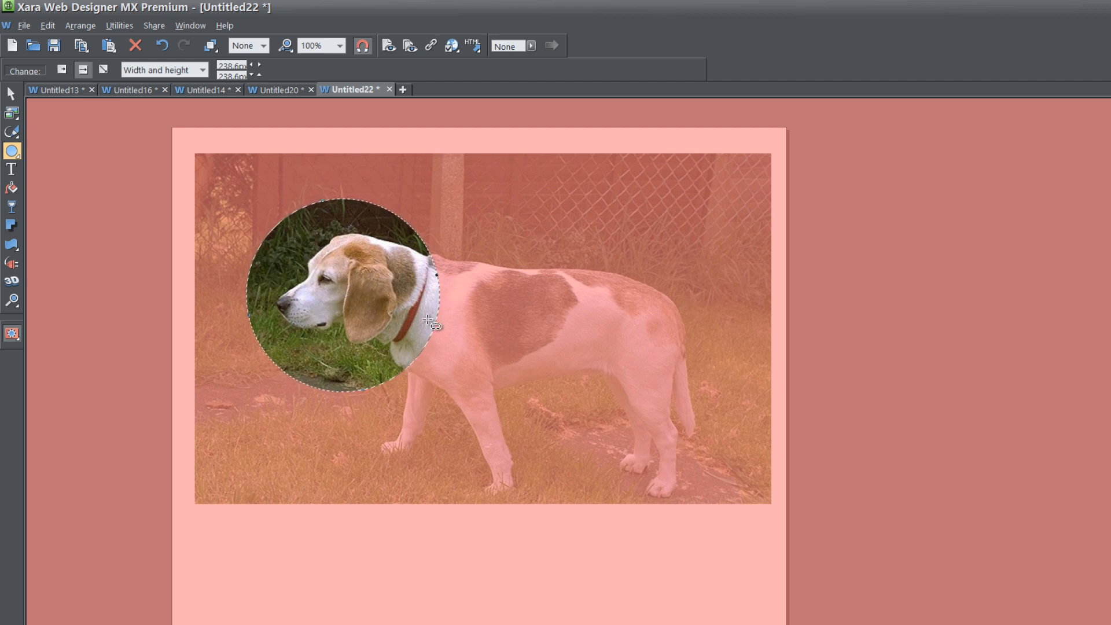
mouse_move(599, 231)
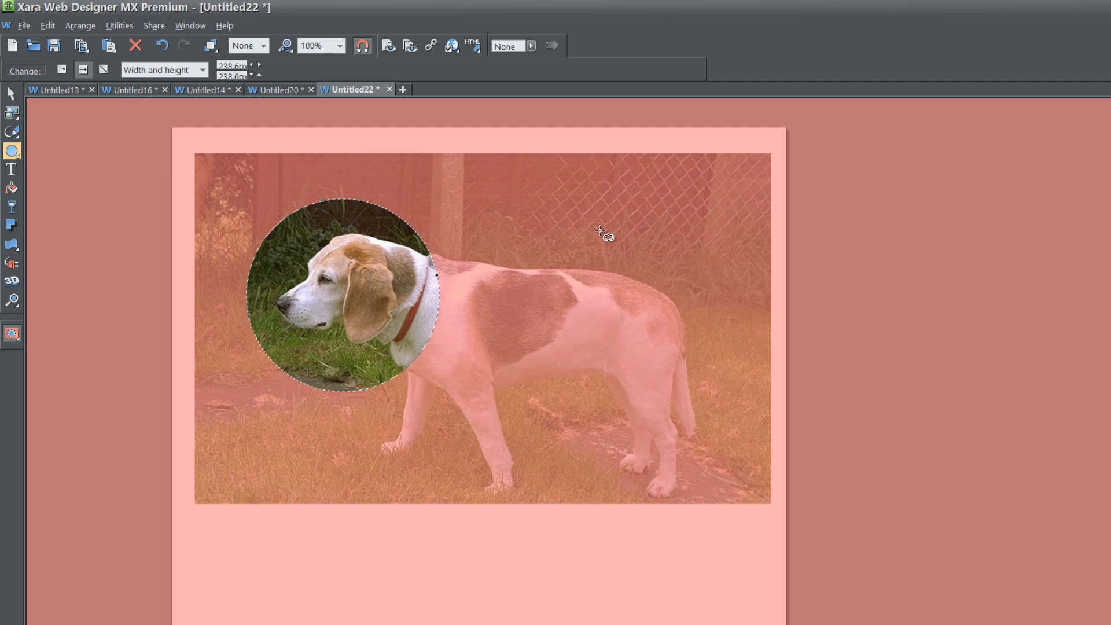
mouse_move(583, 318)
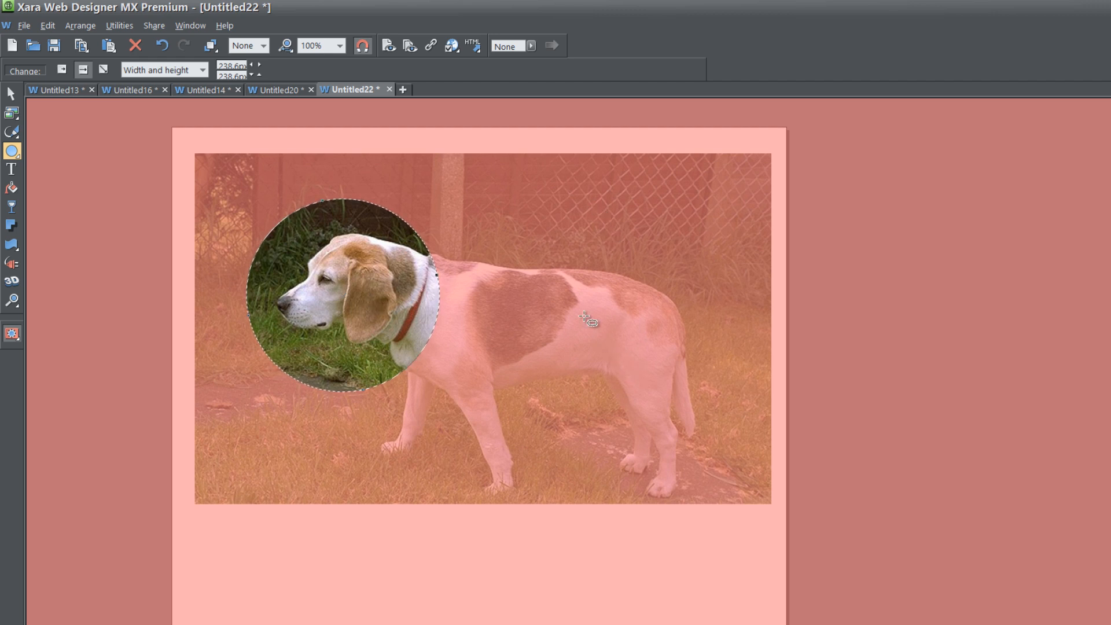
mouse_move(520, 407)
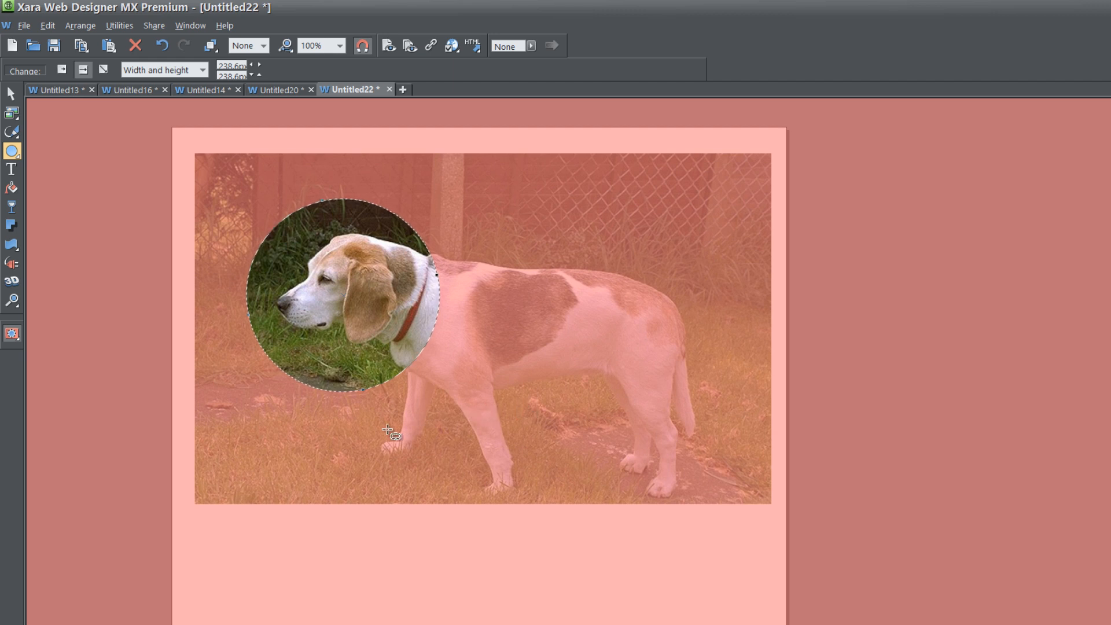
mouse_move(197, 310)
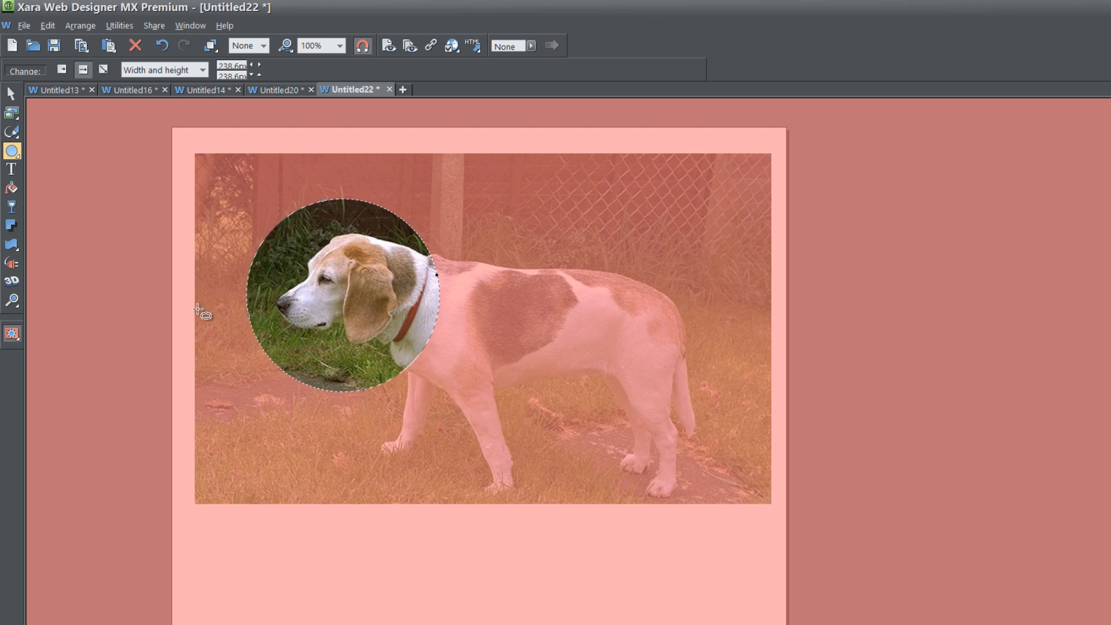
Step: Choose Edit > Mask Delete, bringing up the mask-or-objects prompt
click(39, 25)
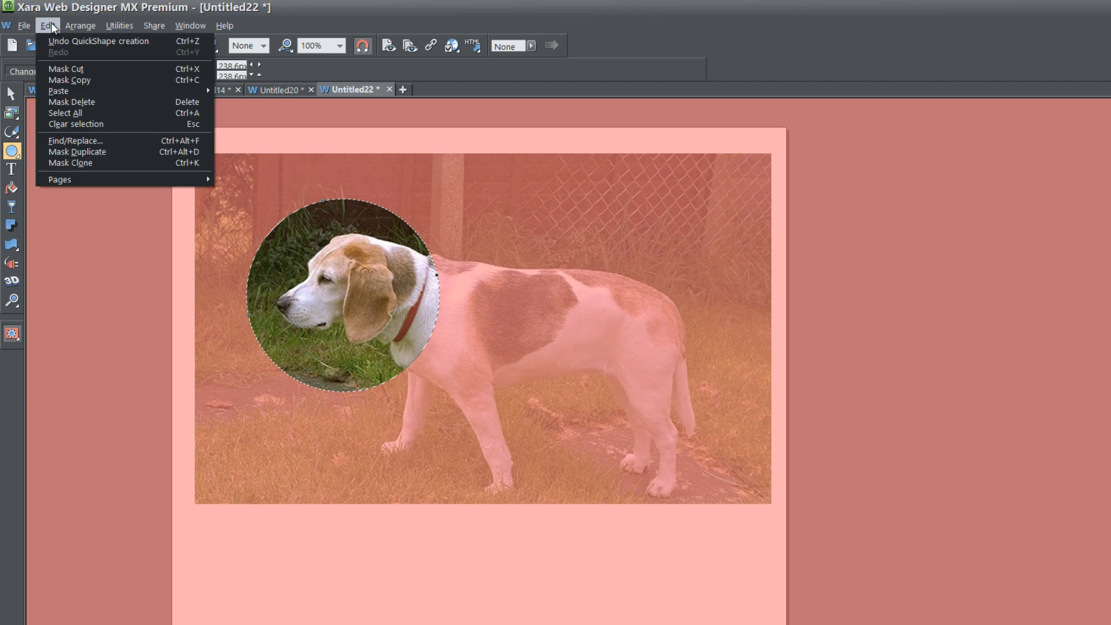
mouse_move(96, 103)
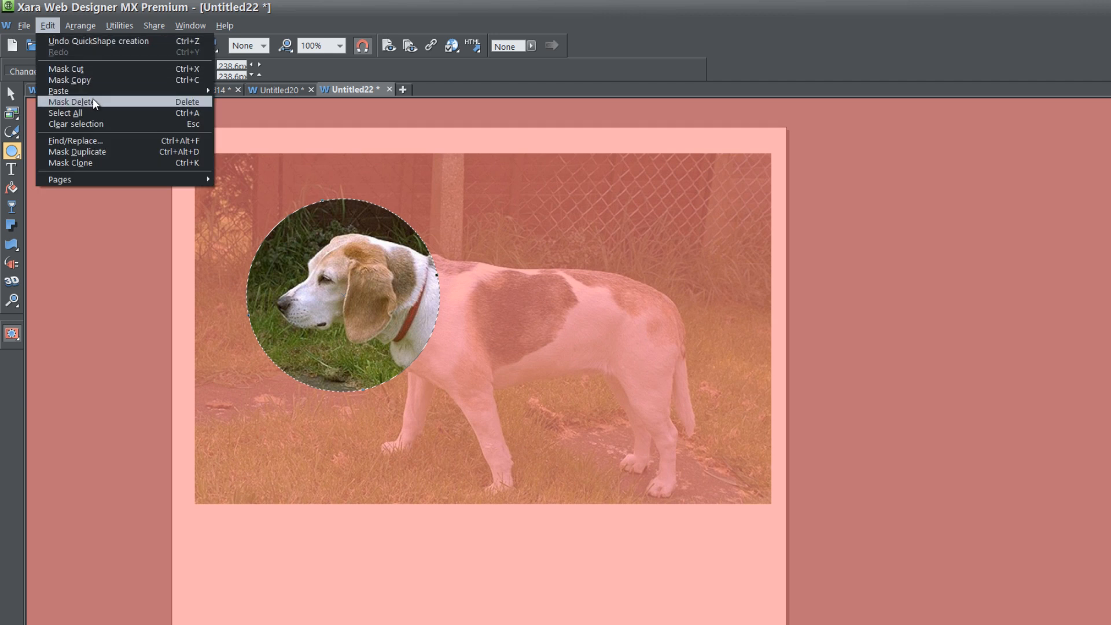
click(72, 102)
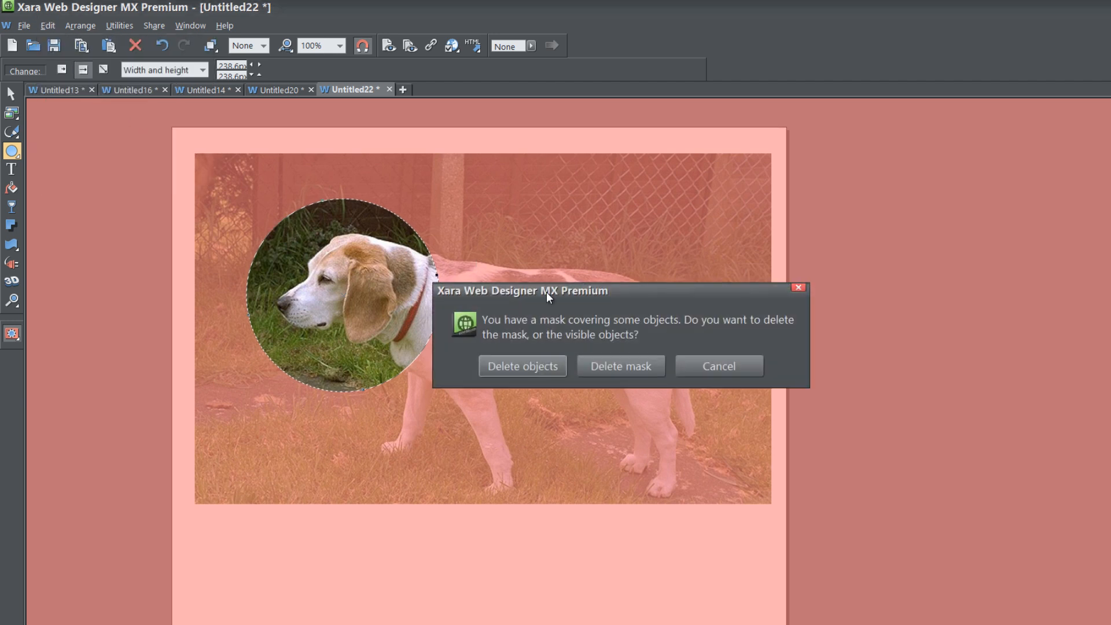
Step: Move the prompt aside and choose Delete objects to cut the circular hole
drag(547, 291, 600, 324)
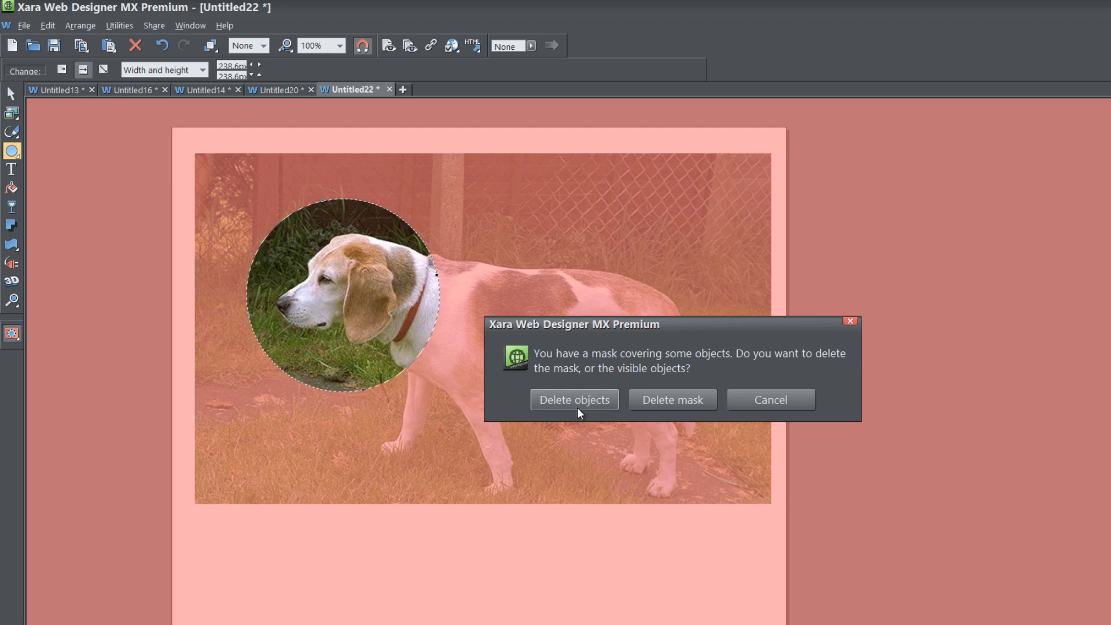
mouse_move(544, 413)
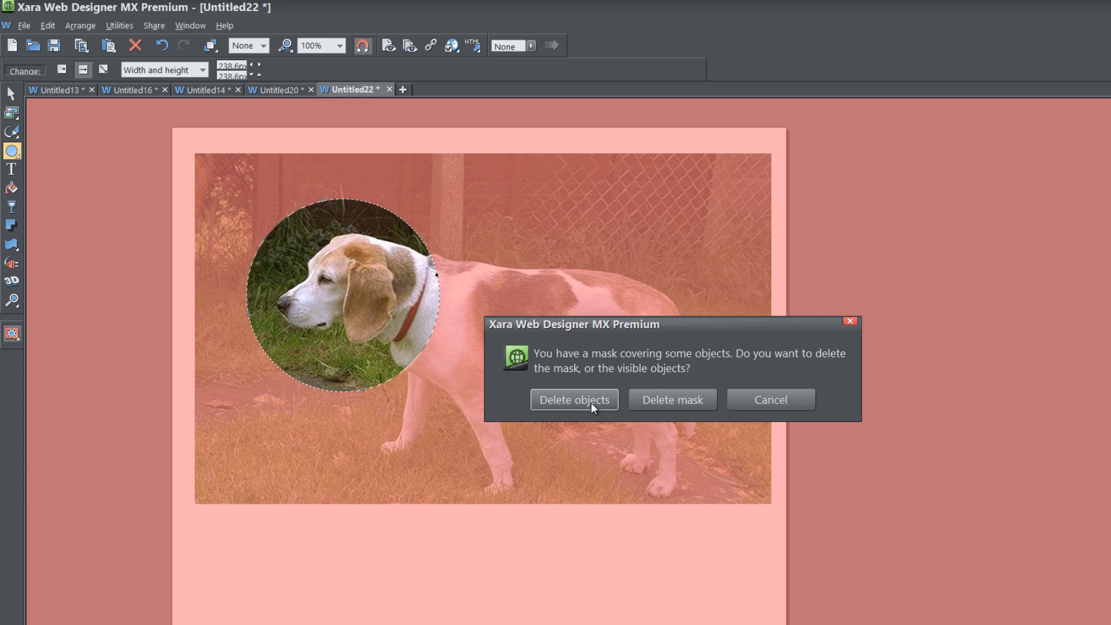
mouse_move(371, 327)
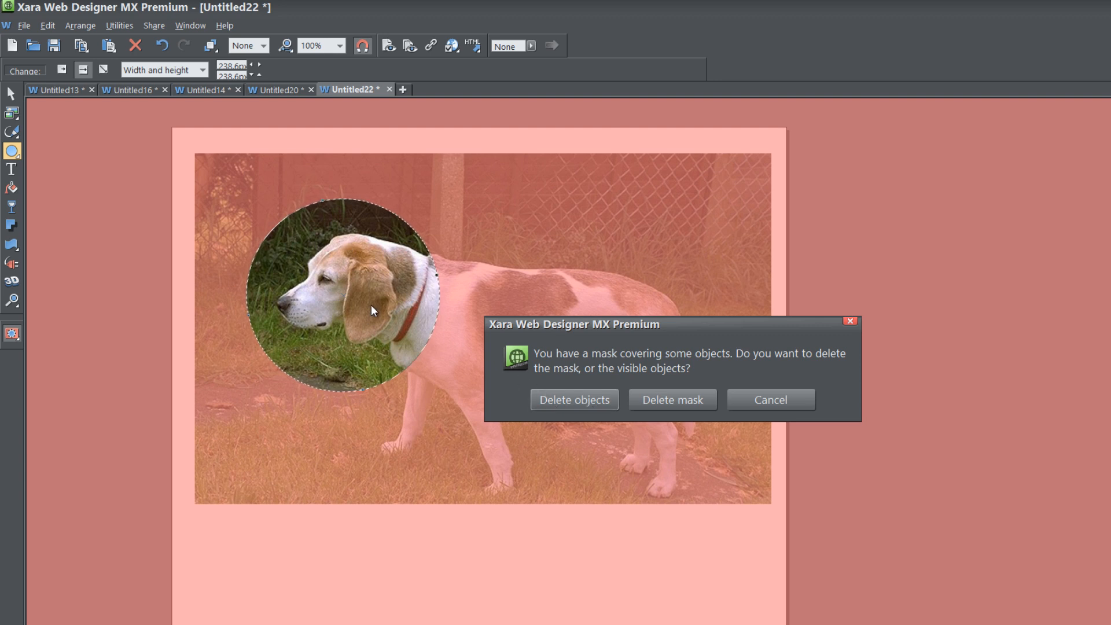
mouse_move(322, 248)
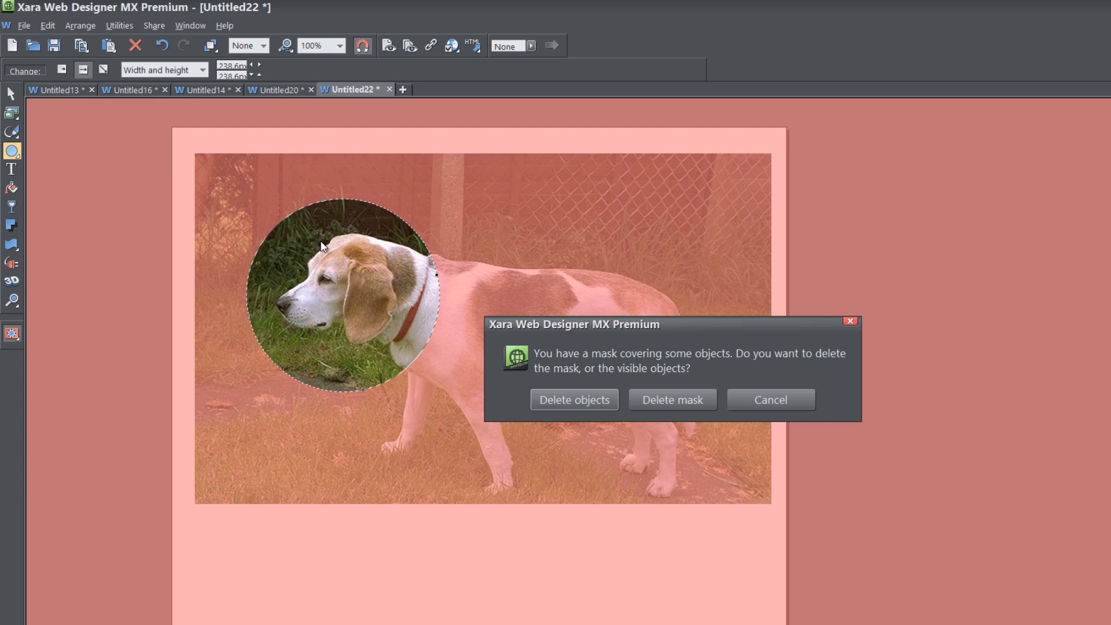
mouse_move(342, 277)
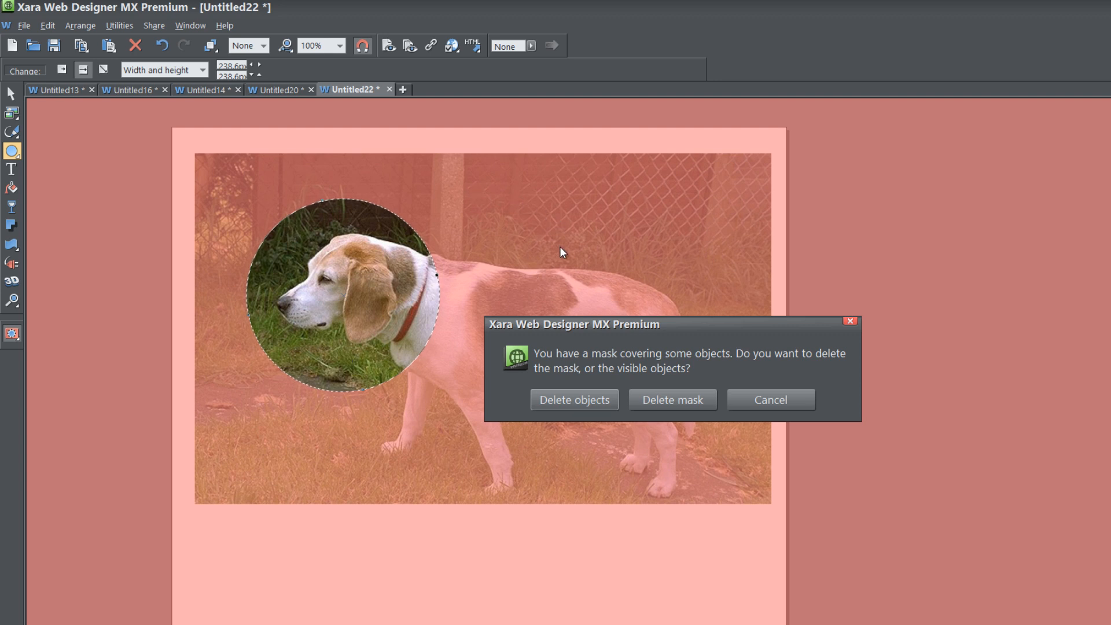
mouse_move(572, 416)
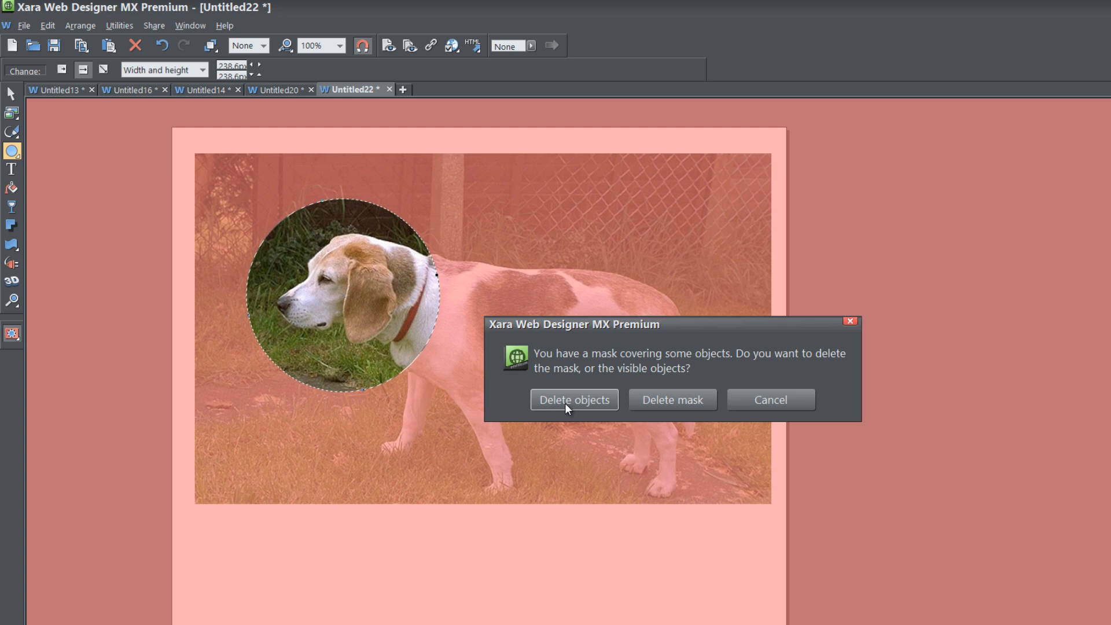
click(574, 400)
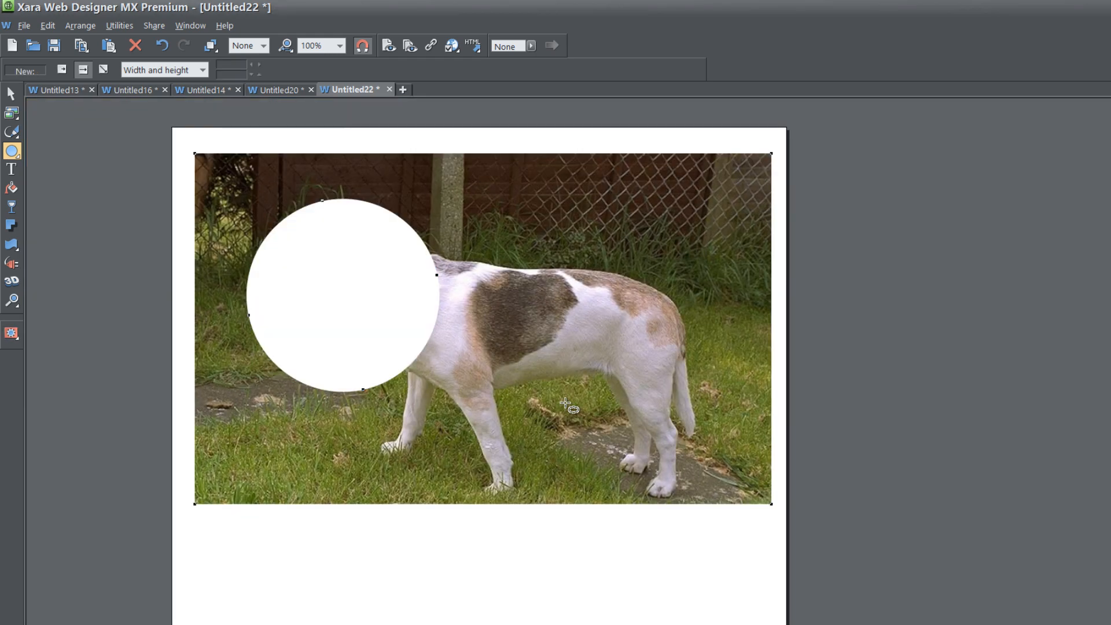
mouse_move(523, 391)
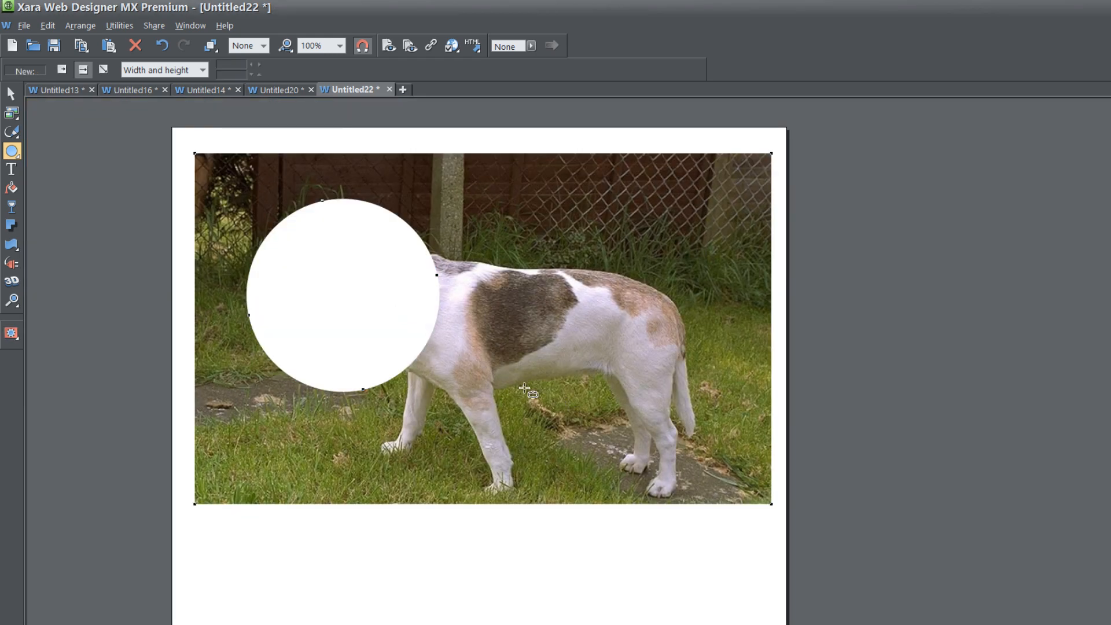
mouse_move(396, 294)
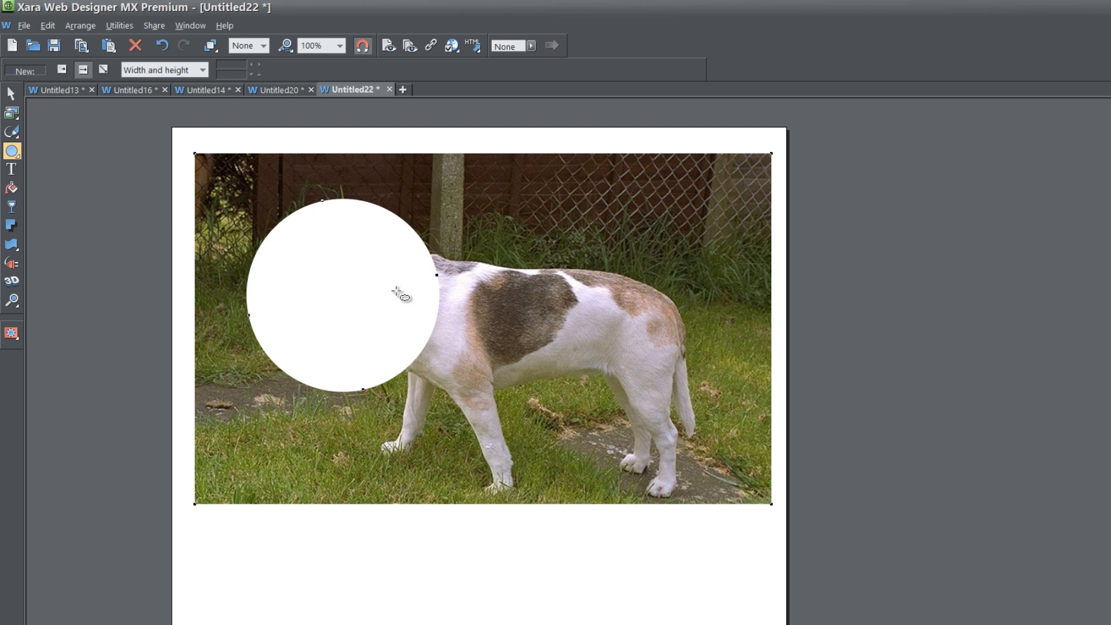
mouse_move(310, 239)
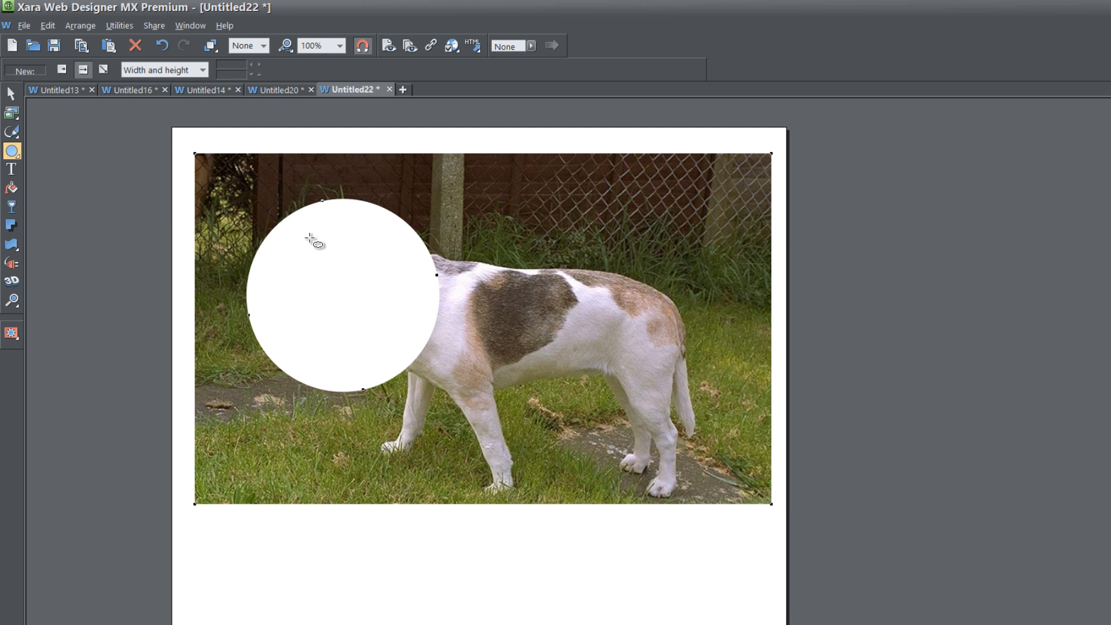
click(10, 92)
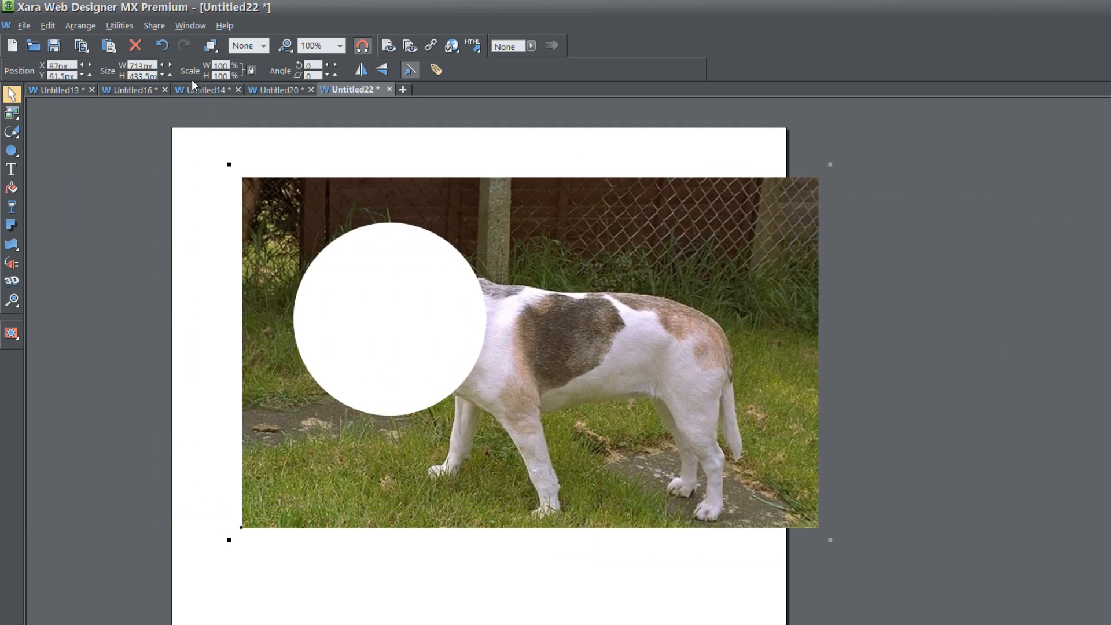
mouse_move(164, 46)
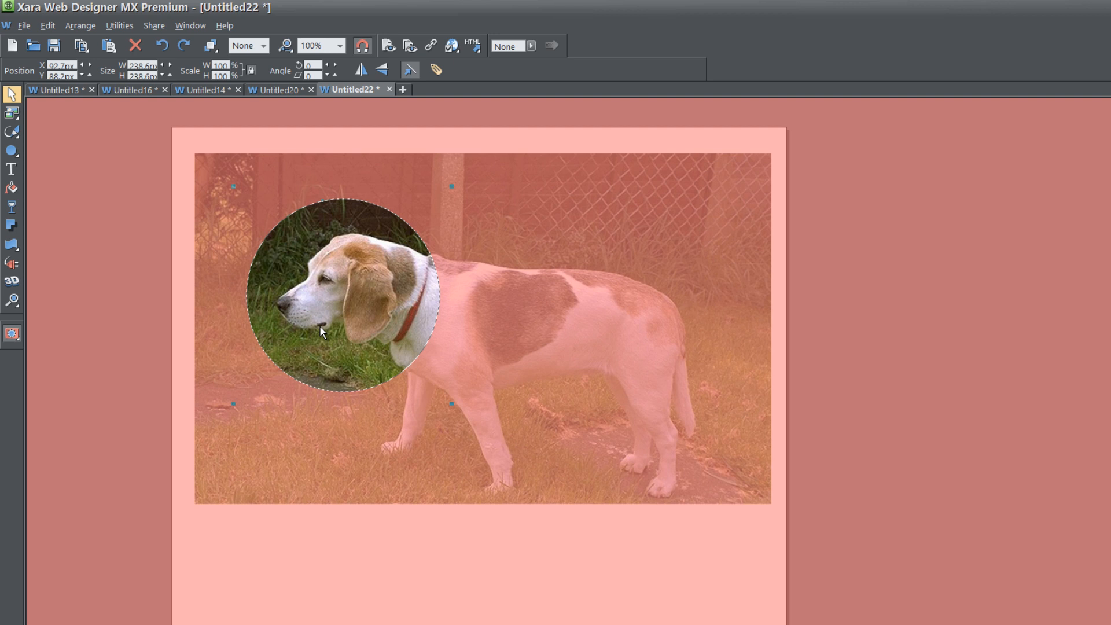
mouse_move(337, 356)
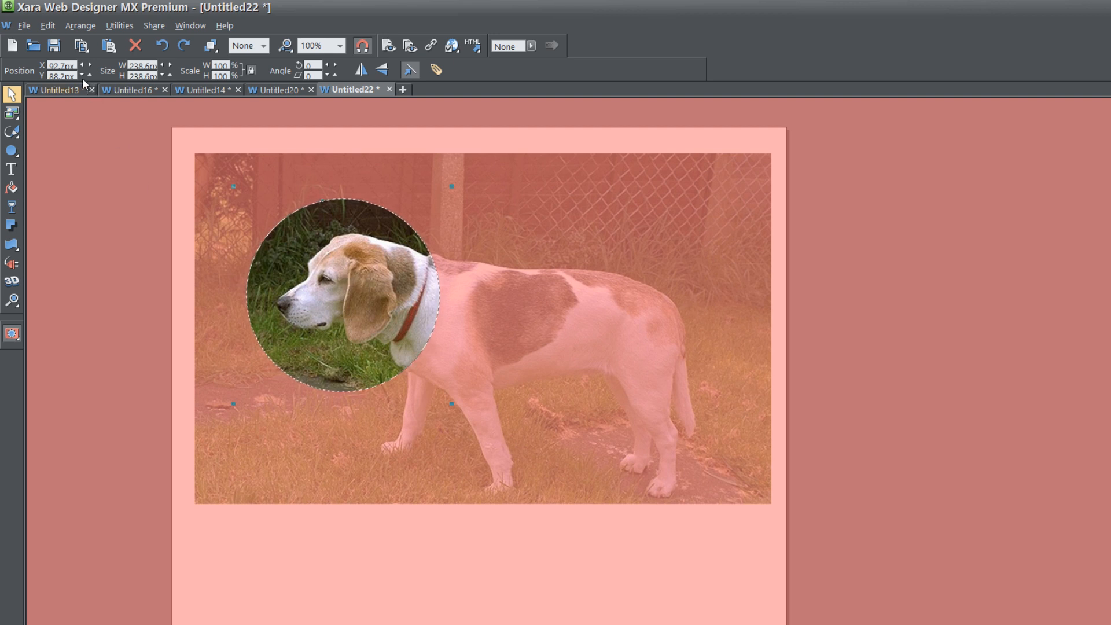
Step: Invert the mask from the left-toolbar mask flyout so only the surroundings are marked
click(10, 333)
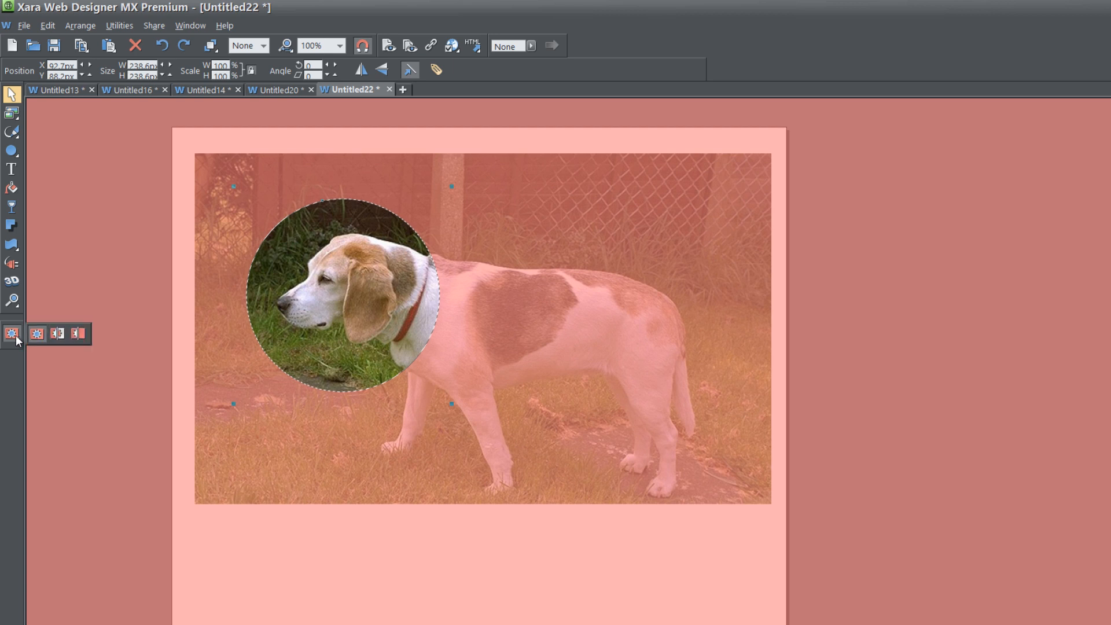
mouse_move(57, 334)
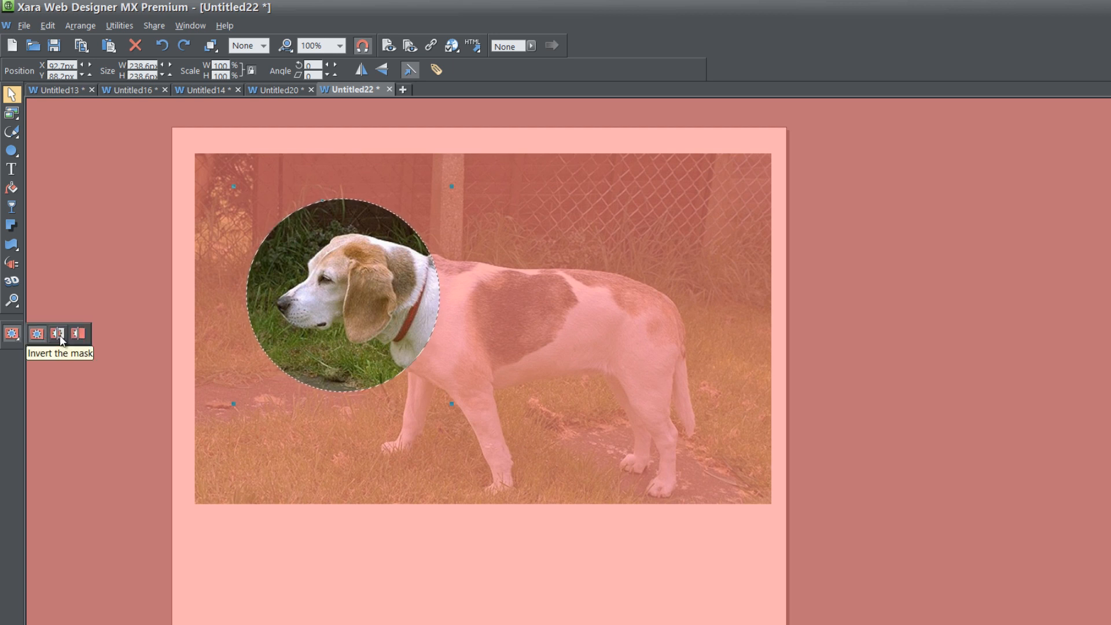
click(56, 334)
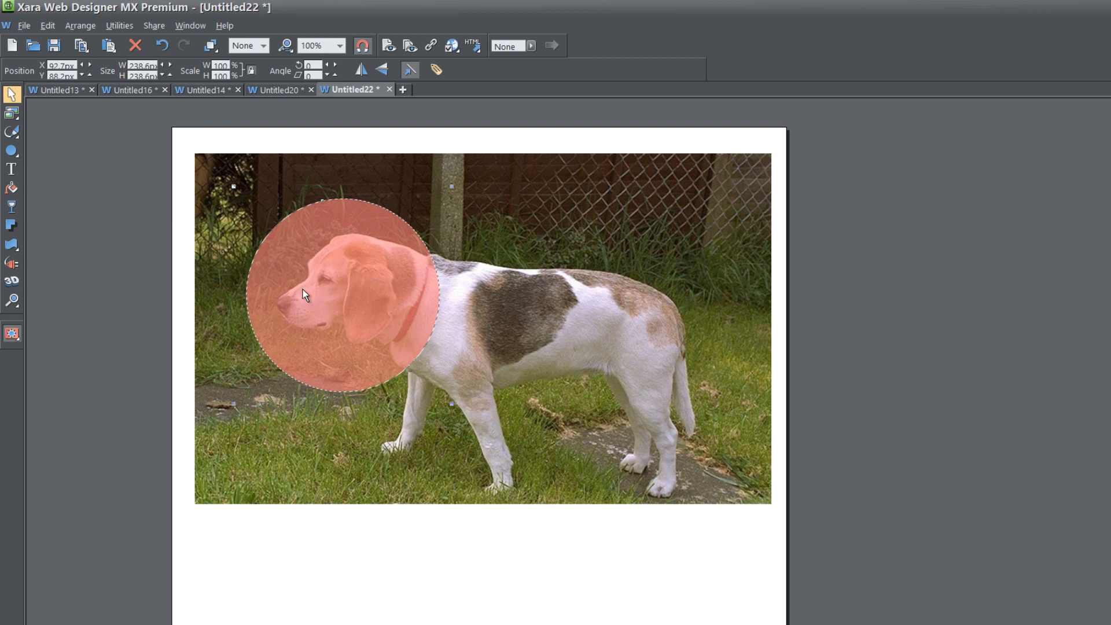
mouse_move(400, 310)
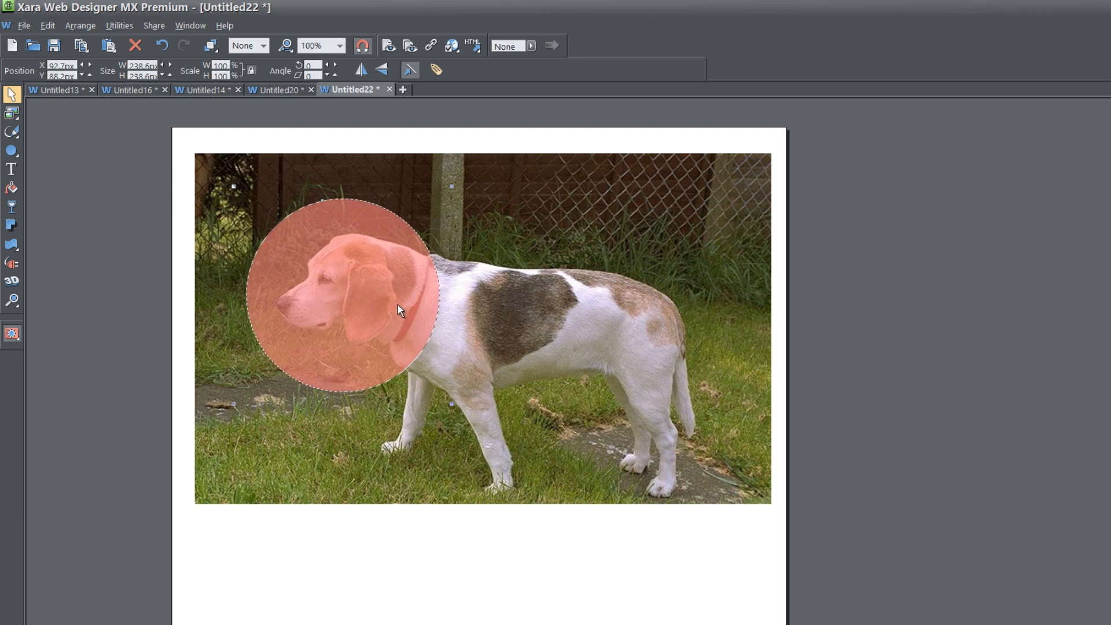
mouse_move(358, 361)
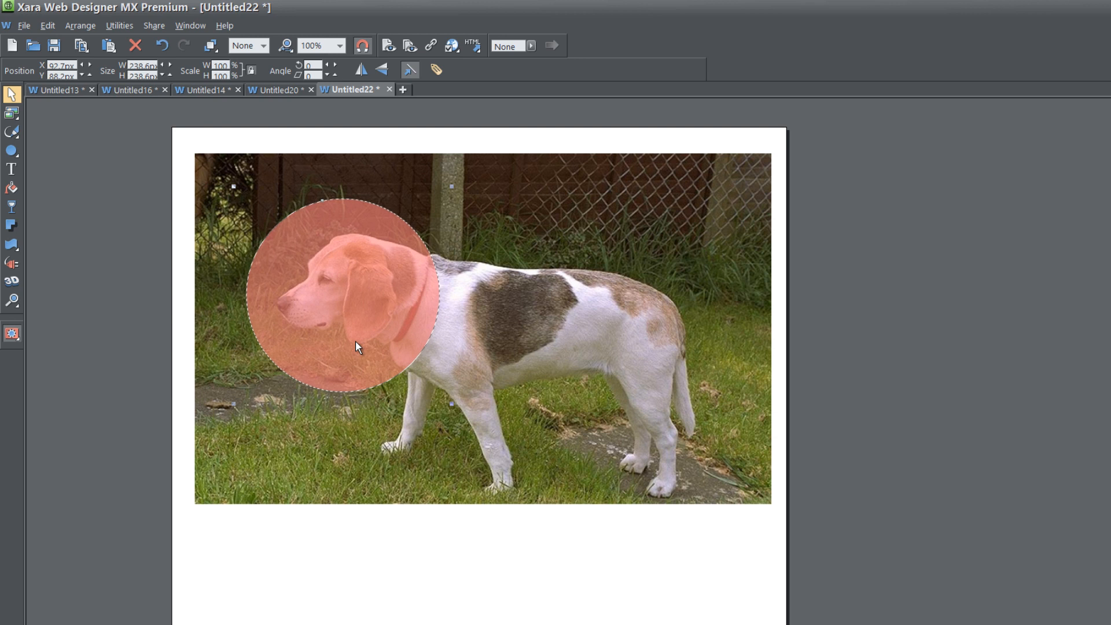
mouse_move(566, 212)
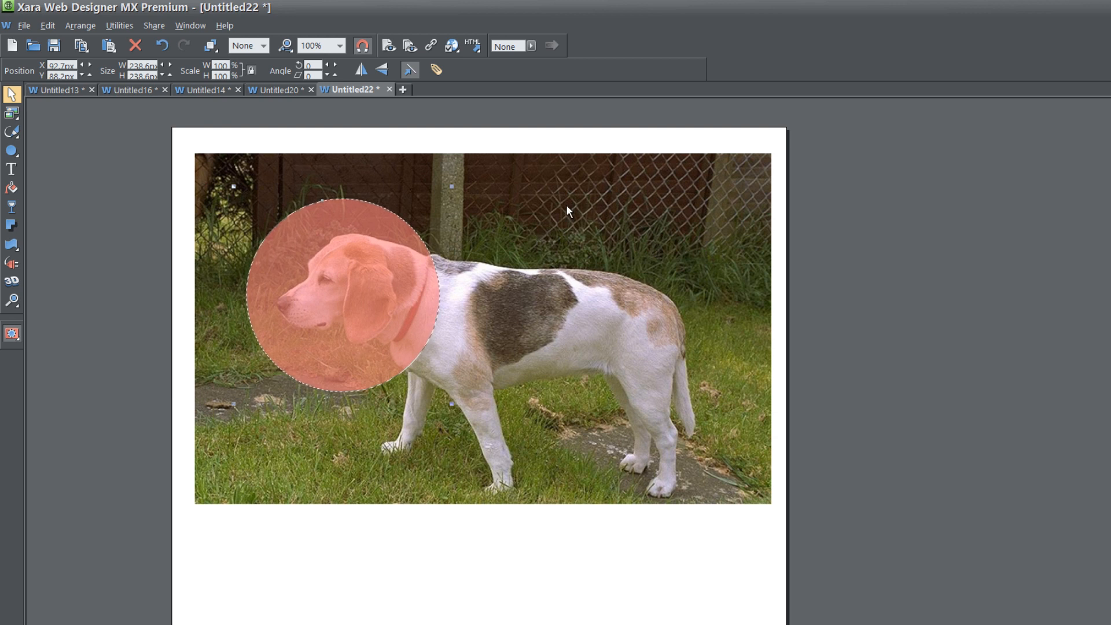
mouse_move(648, 309)
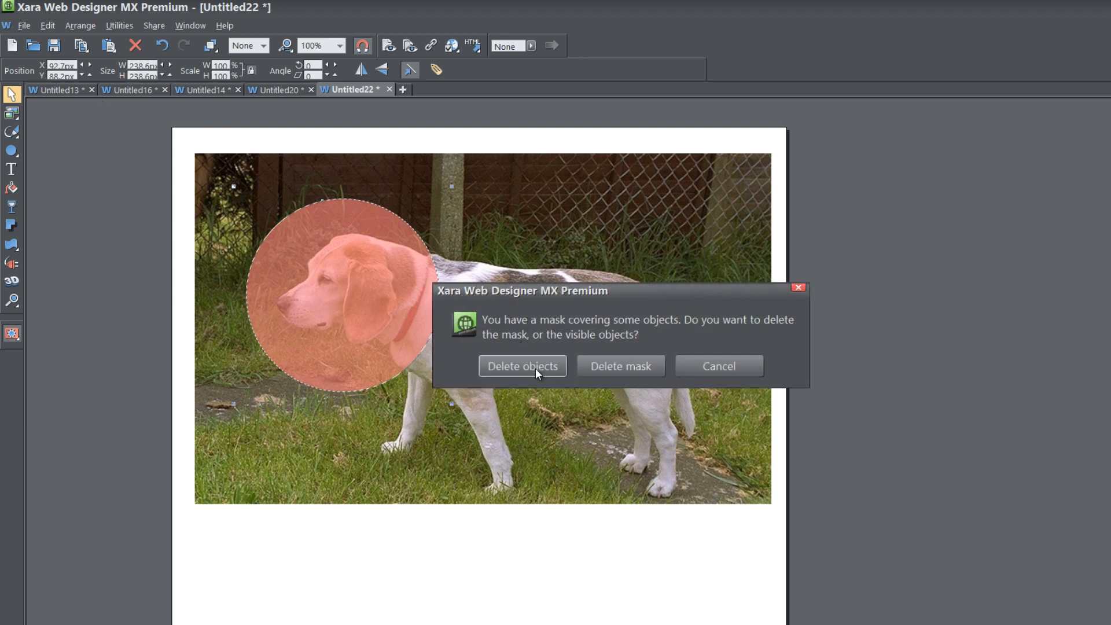
Step: Delete the photo outside the circle and move the cut-out up and left
click(523, 365)
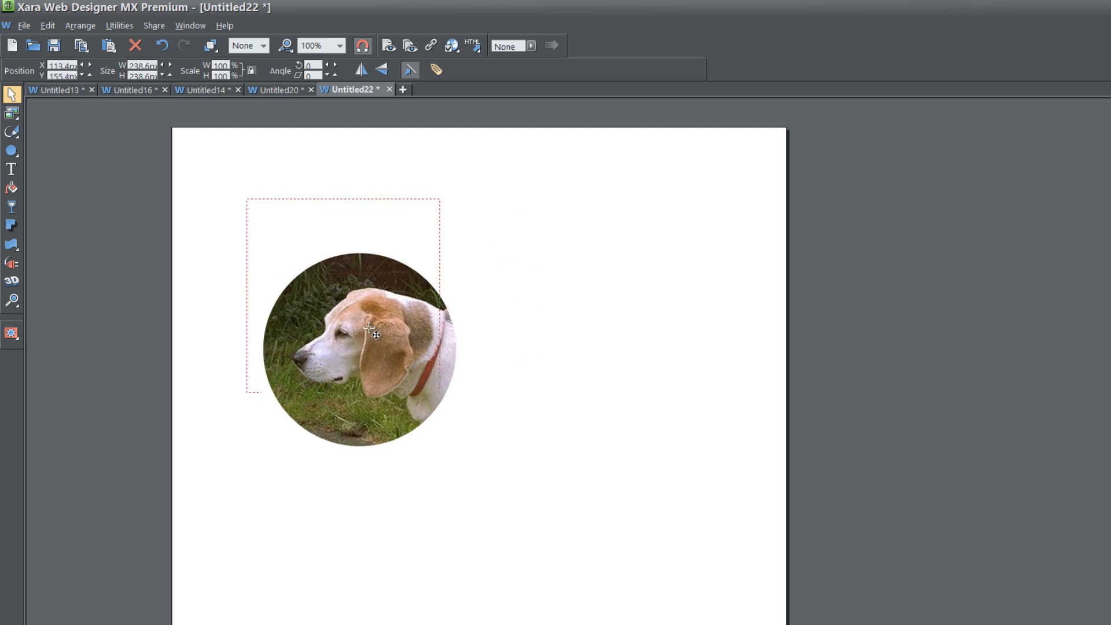
drag(373, 334, 414, 320)
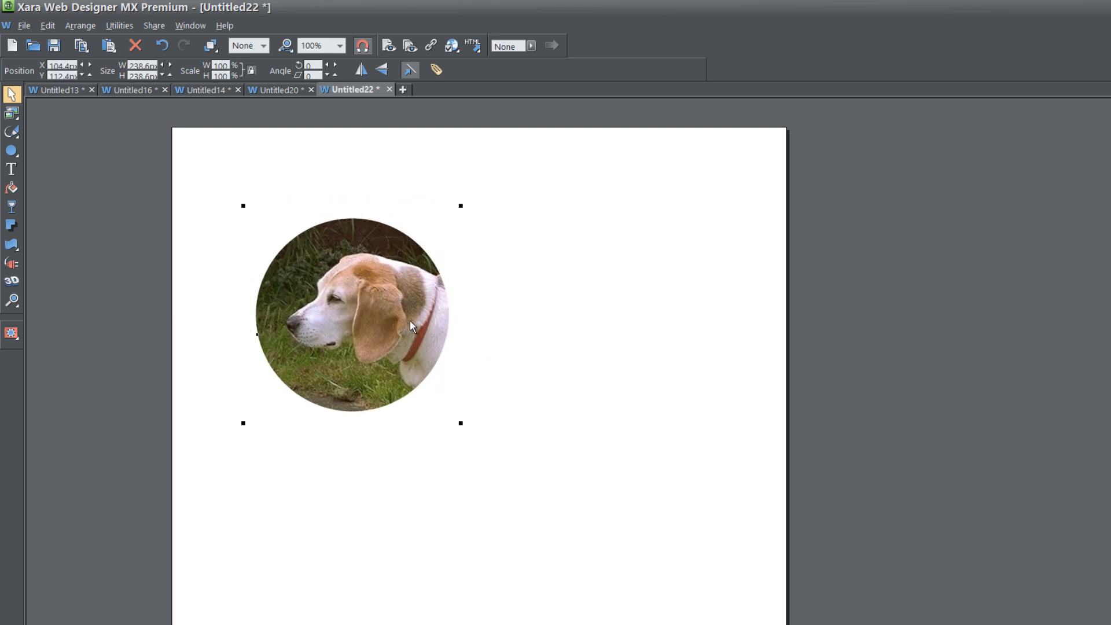
mouse_move(558, 342)
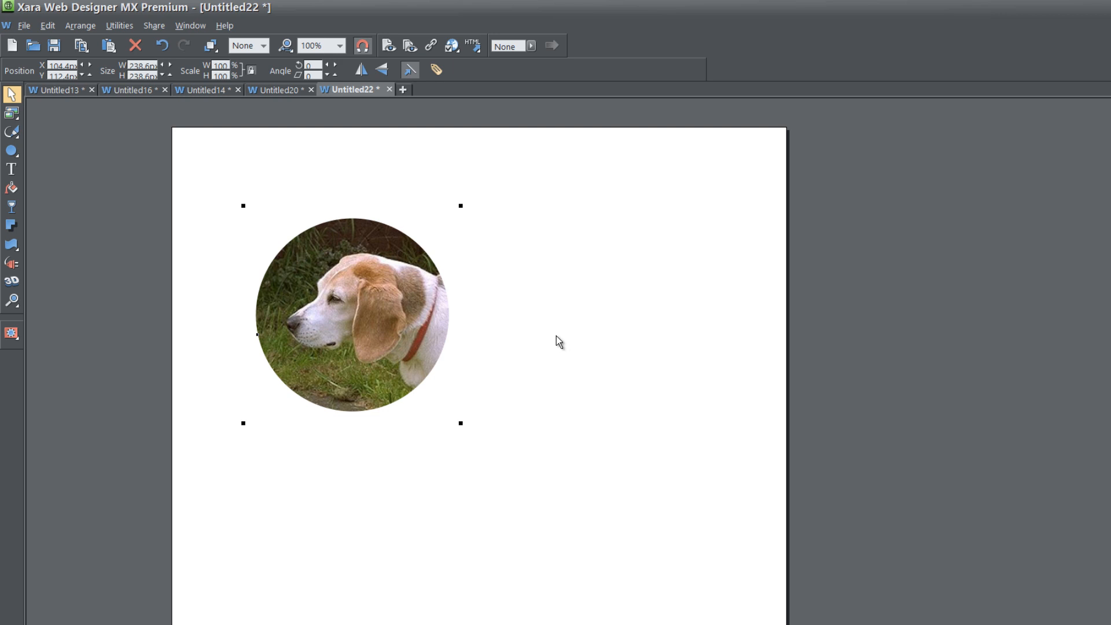
mouse_move(48, 204)
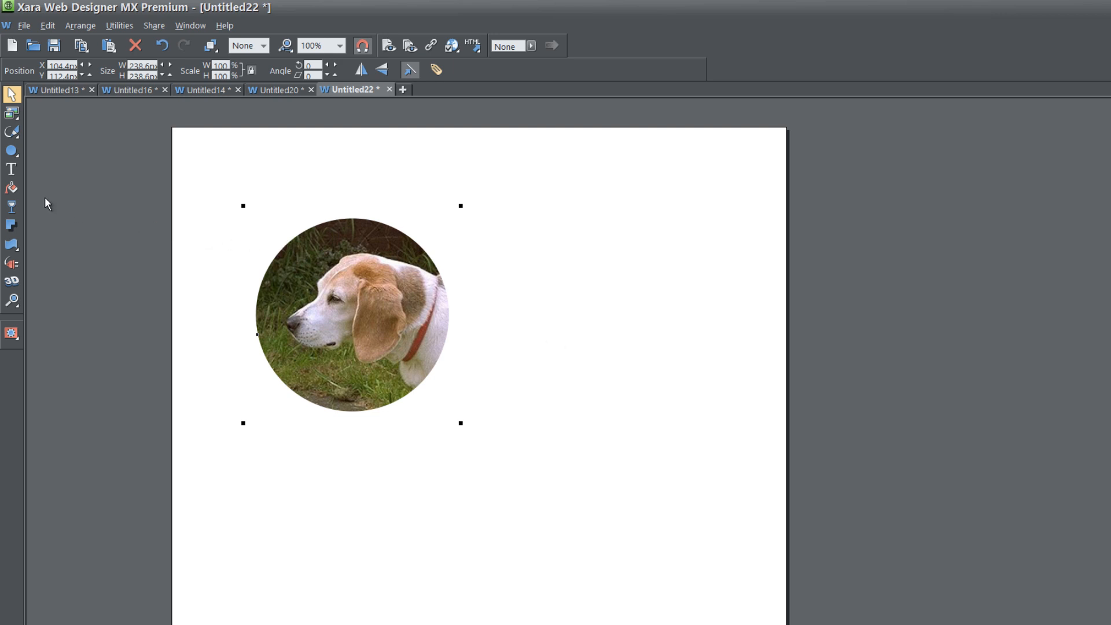
mouse_move(11, 190)
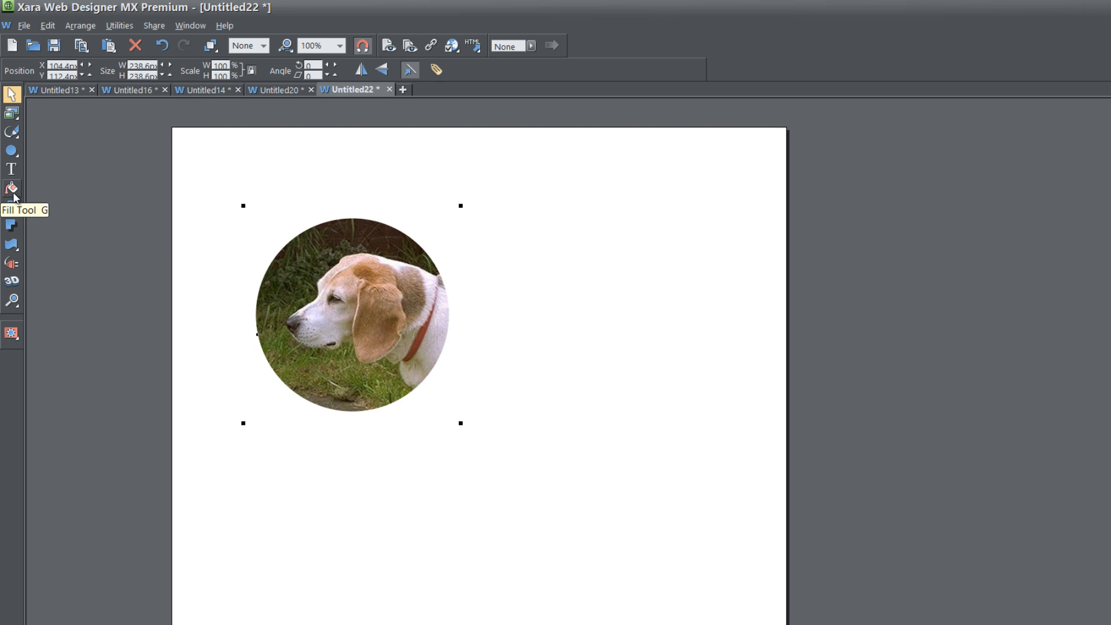
Step: Switch to the Fill Tool to shift the beagle image inside the circle
click(12, 190)
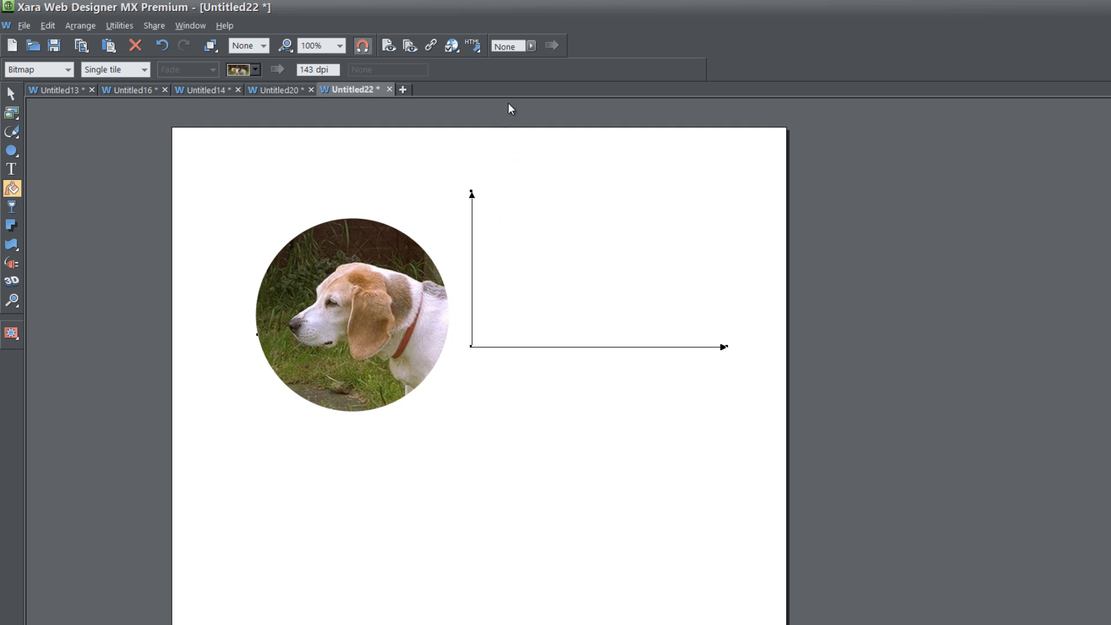
mouse_move(534, 46)
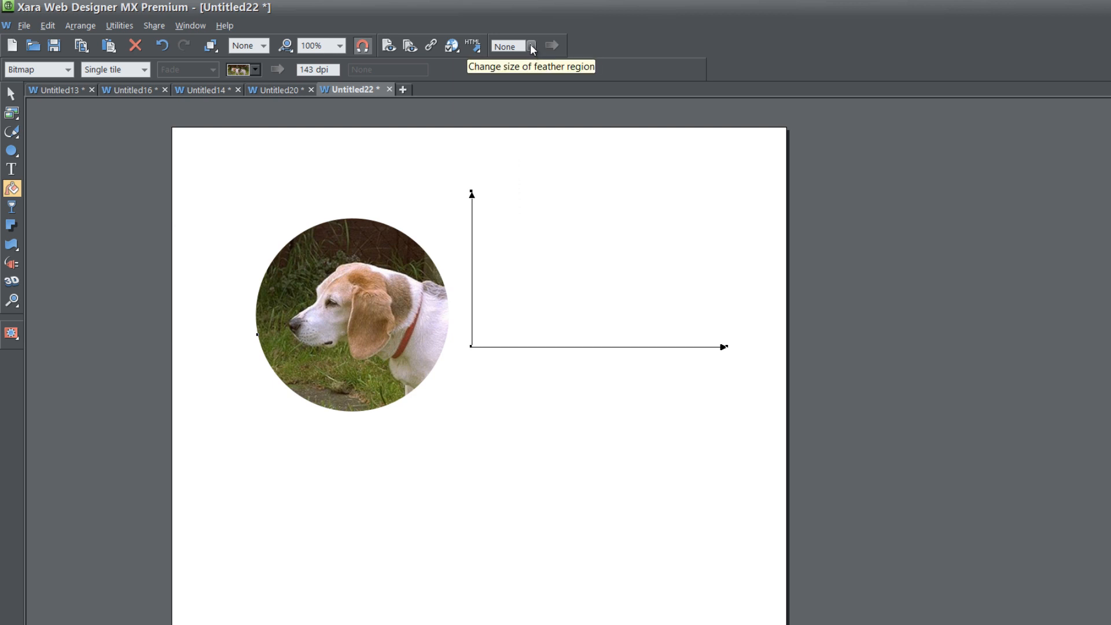
Step: Feather the circular cut-out's edge to about 27 px
click(532, 45)
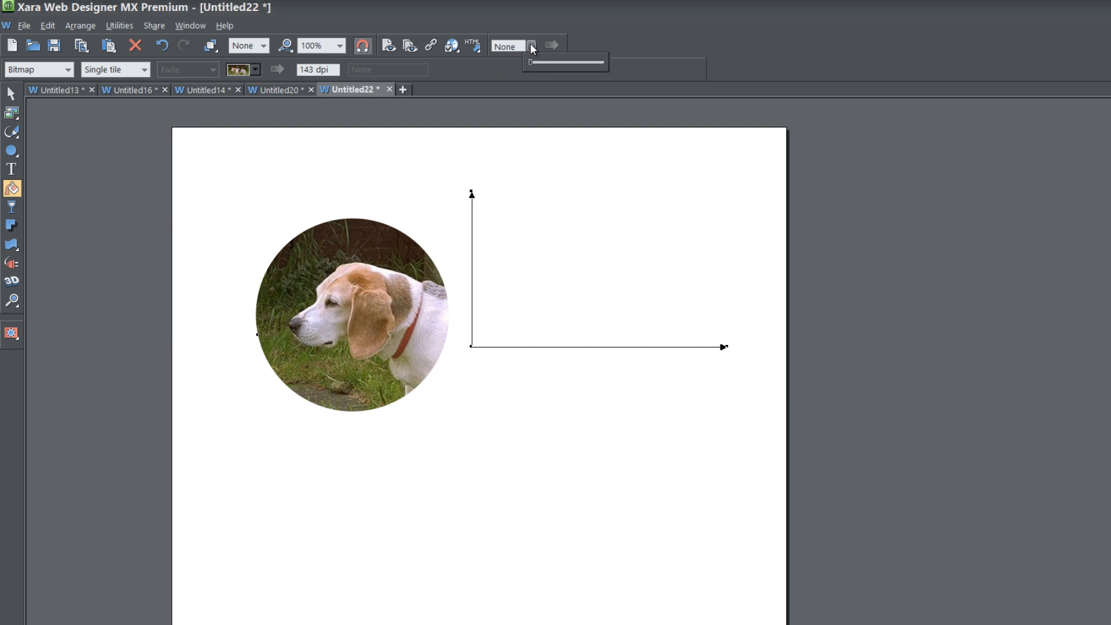
drag(530, 63, 542, 63)
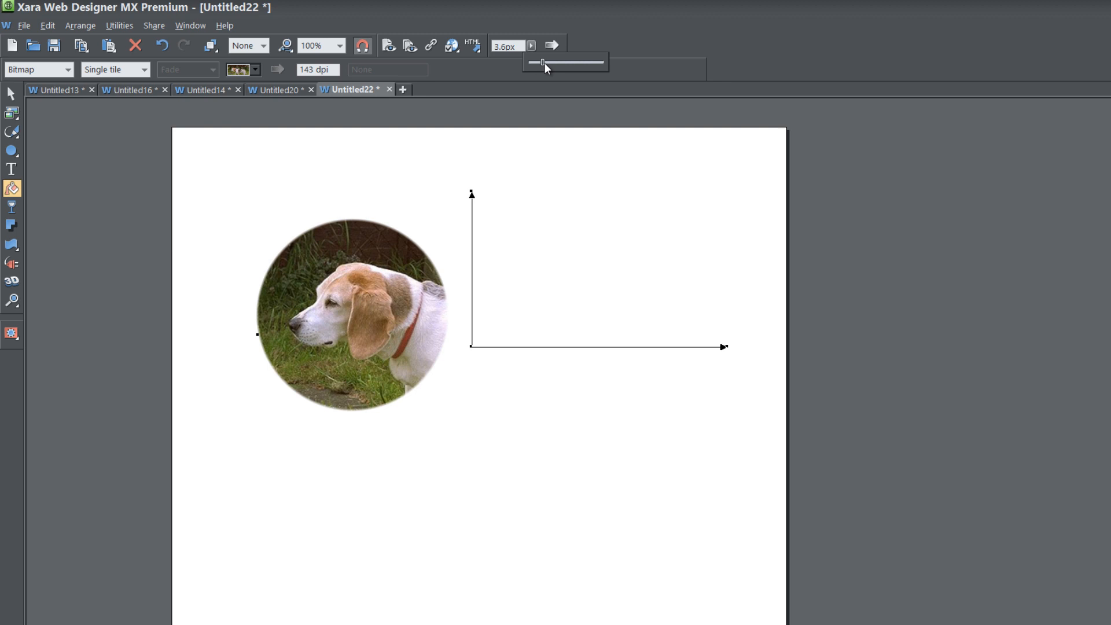
drag(543, 63, 549, 62)
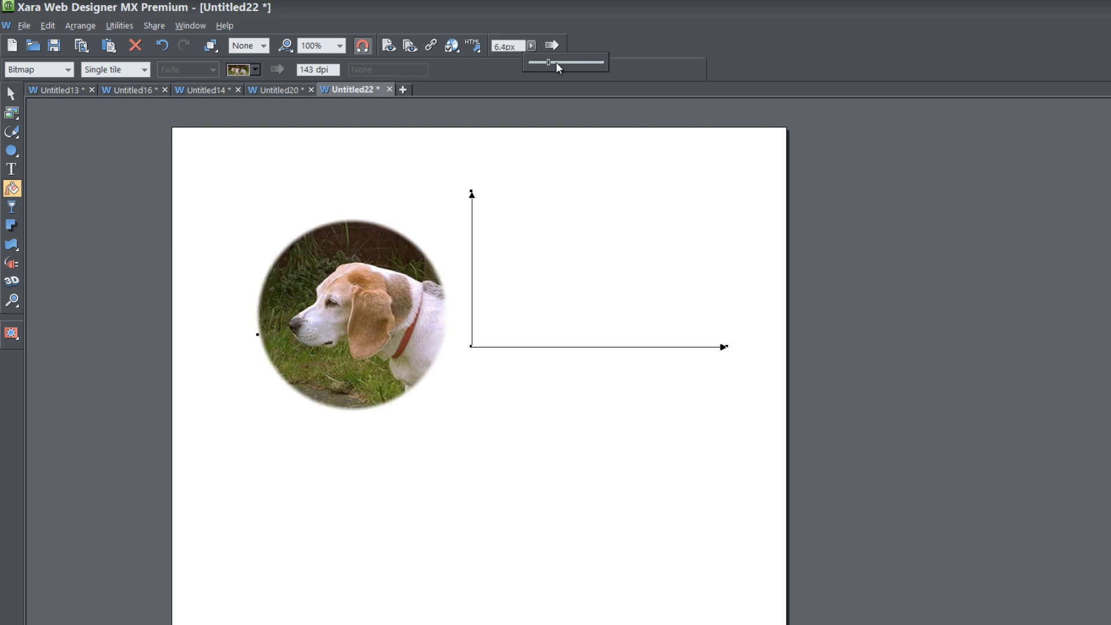
drag(549, 63, 569, 63)
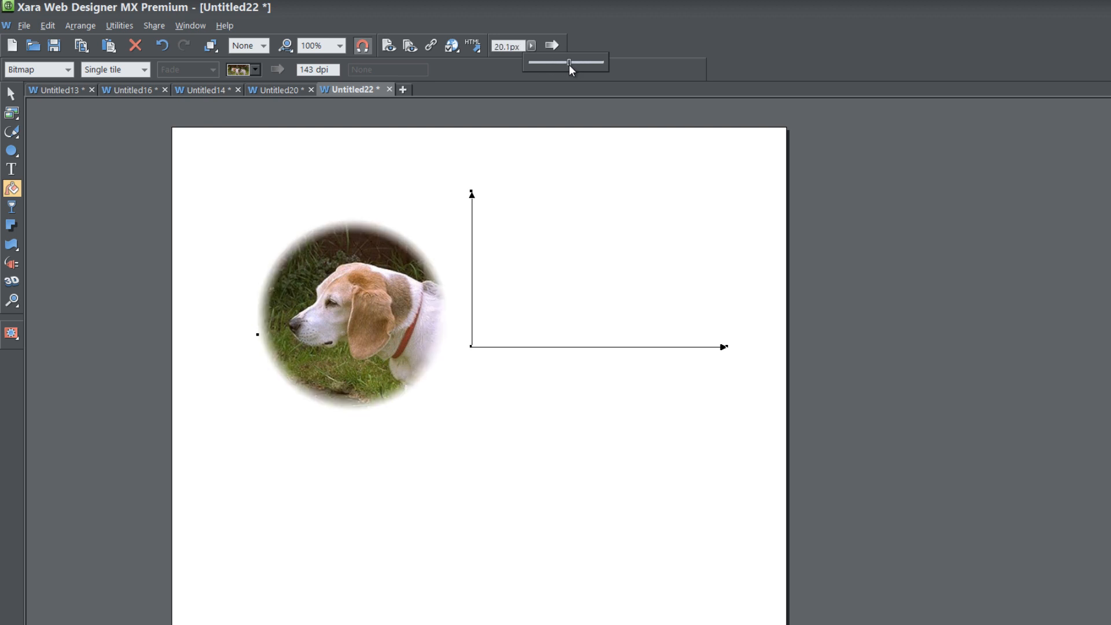
drag(569, 63, 575, 63)
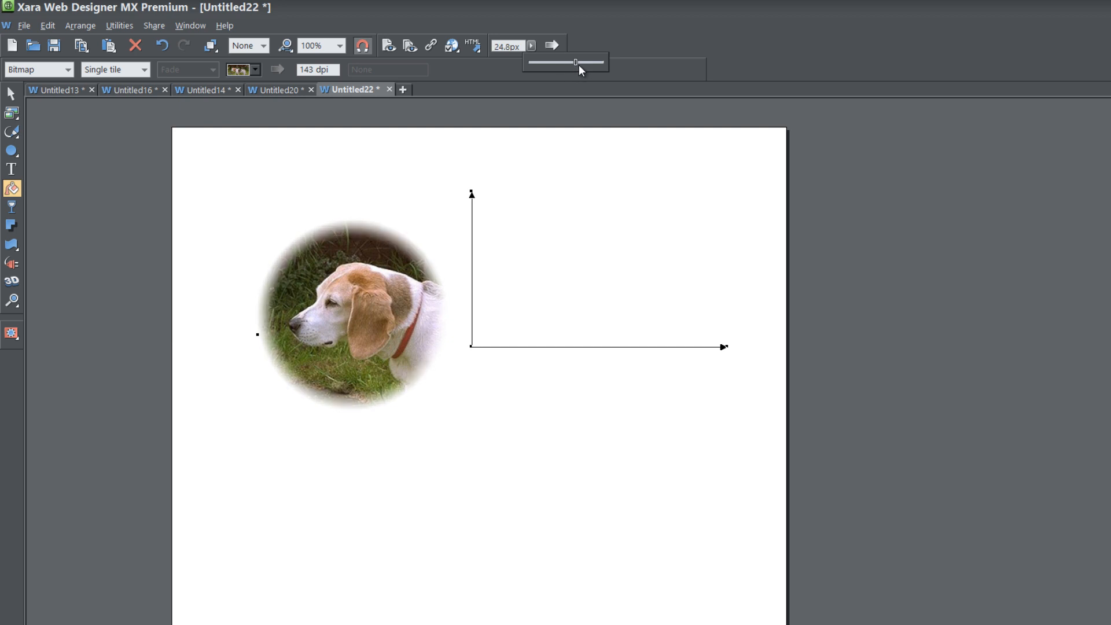
drag(575, 63, 568, 63)
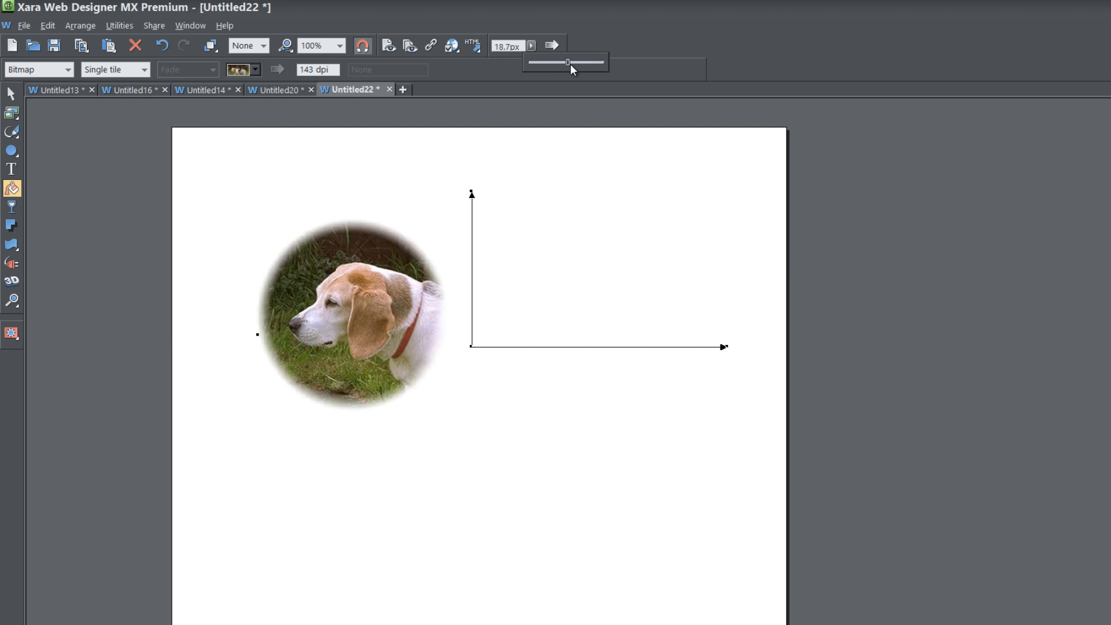
drag(567, 63, 583, 64)
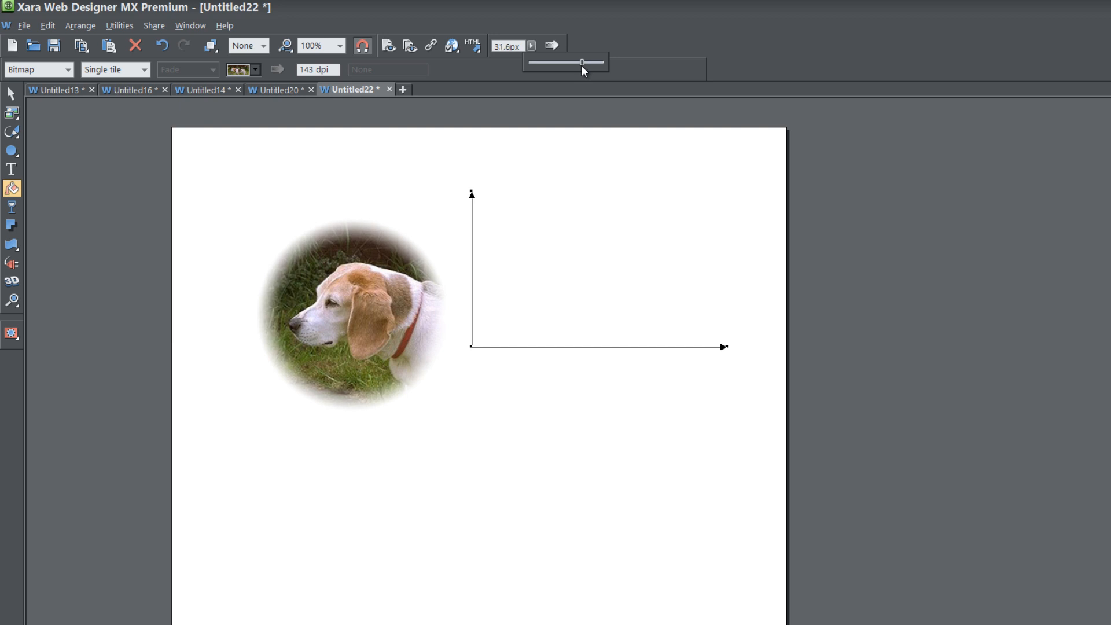
drag(581, 63, 577, 62)
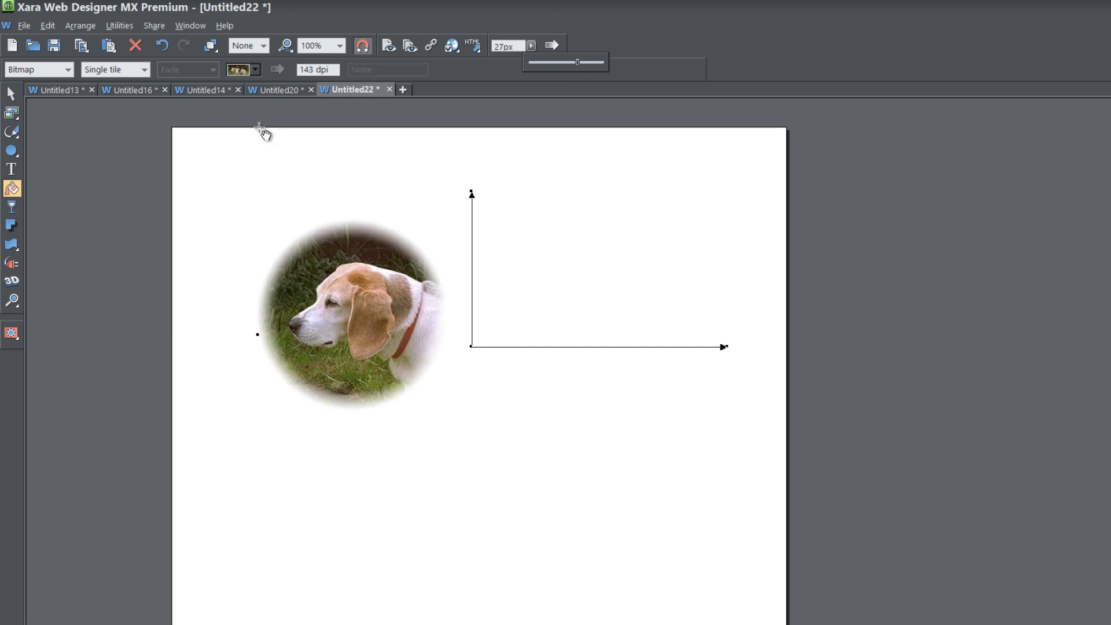